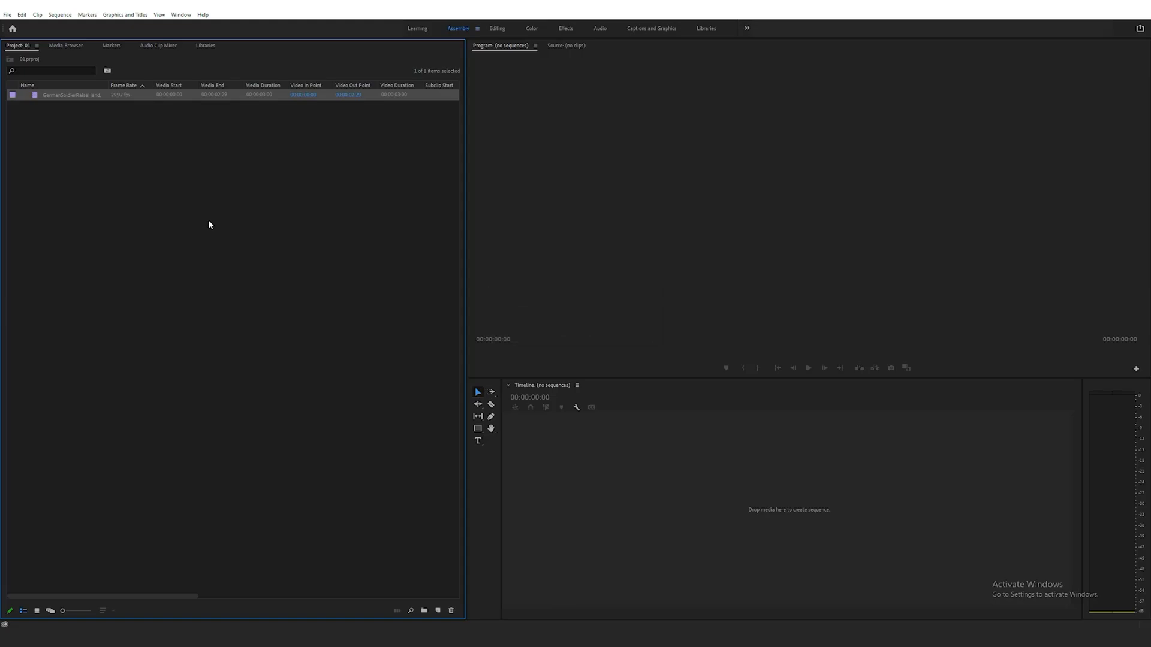
{"action": "mouse_move", "coordinate": [36, 611]}
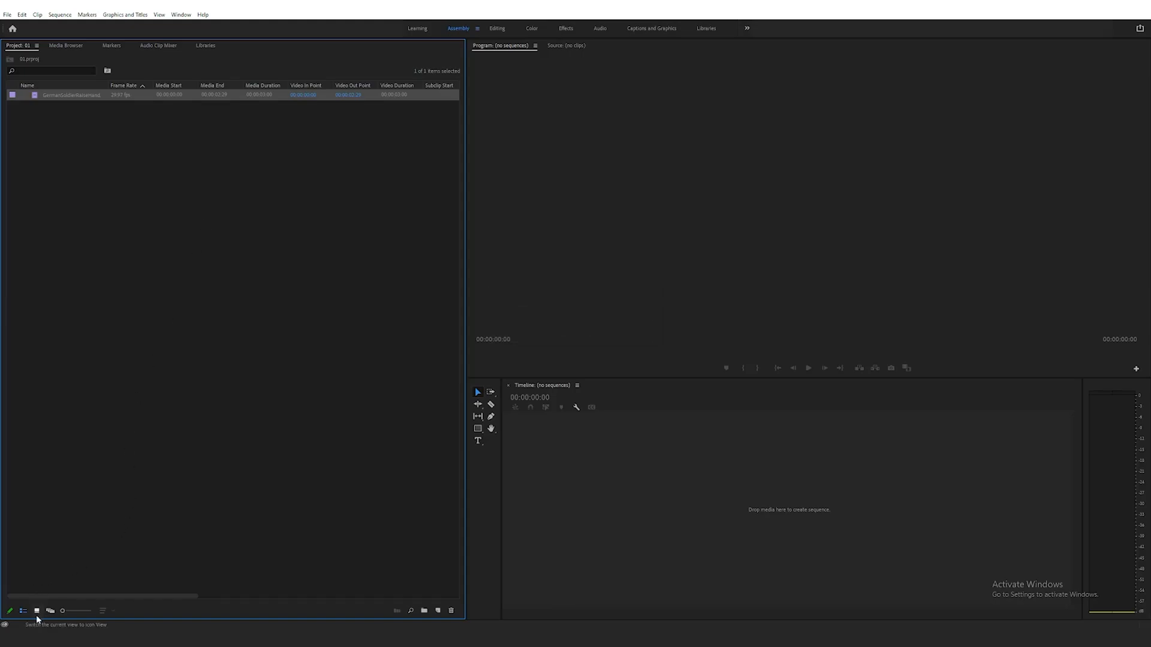
Switch the Project panel to thumbnails and drop the GermanSoldierRaiseHand clip onto the timeline as a new sequence
{"action": "left_click", "coordinate": [36, 610]}
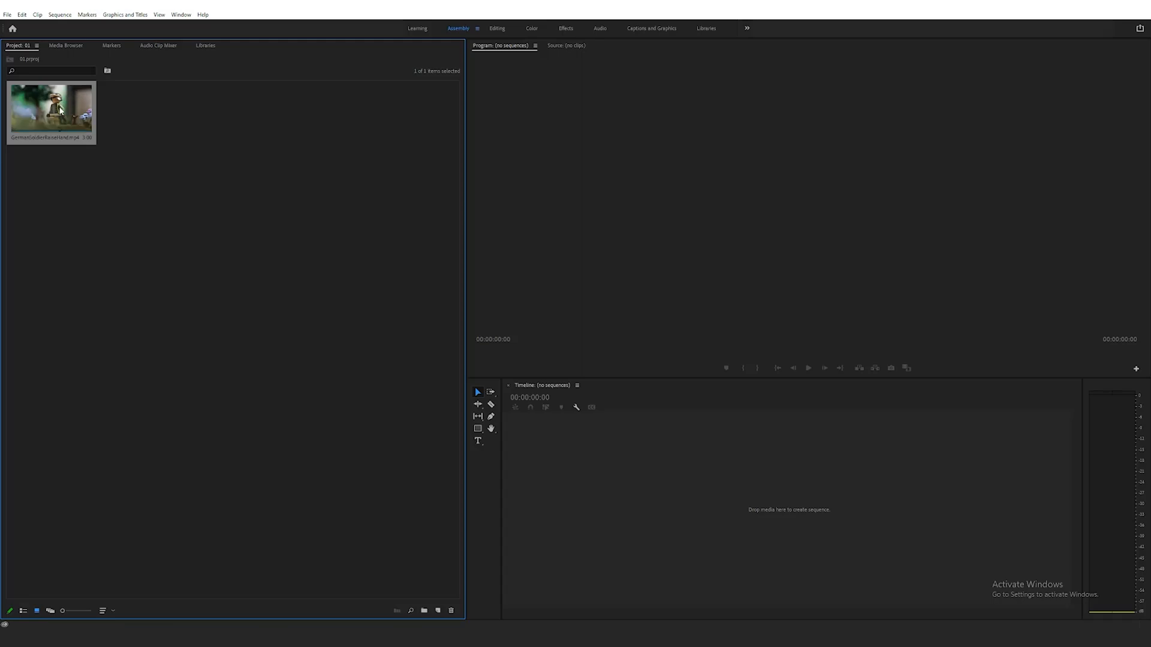
{"action": "mouse_move", "coordinate": [434, 342]}
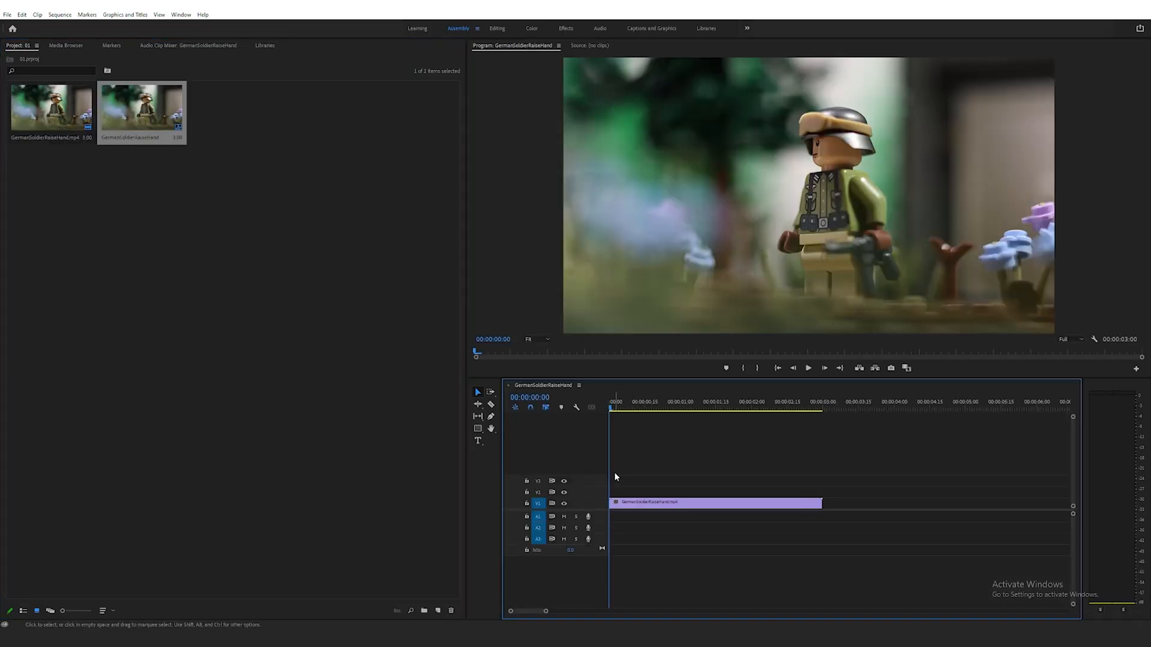
{"action": "left_click", "coordinate": [611, 408]}
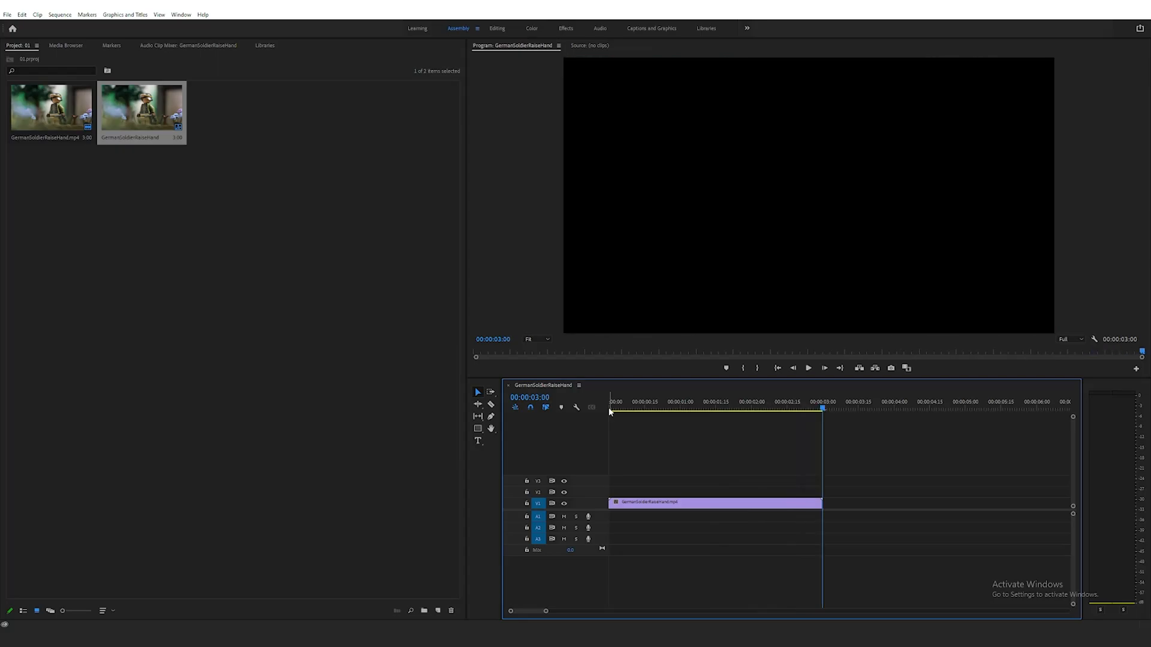
{"action": "left_click", "coordinate": [807, 368]}
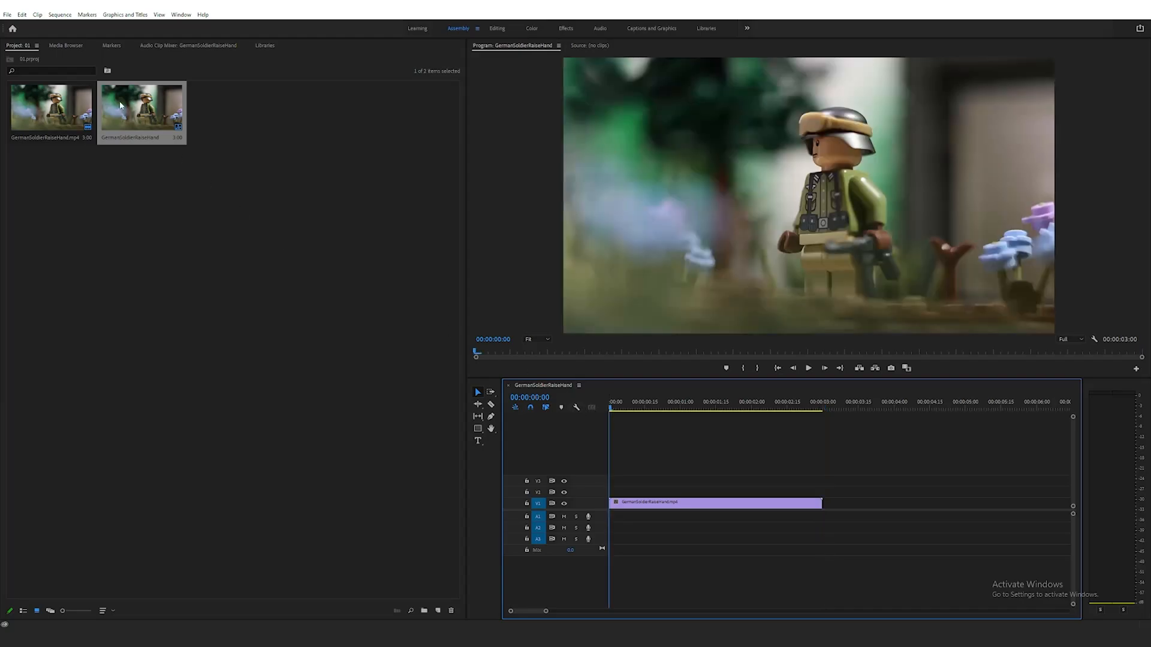
{"action": "left_click", "coordinate": [59, 14]}
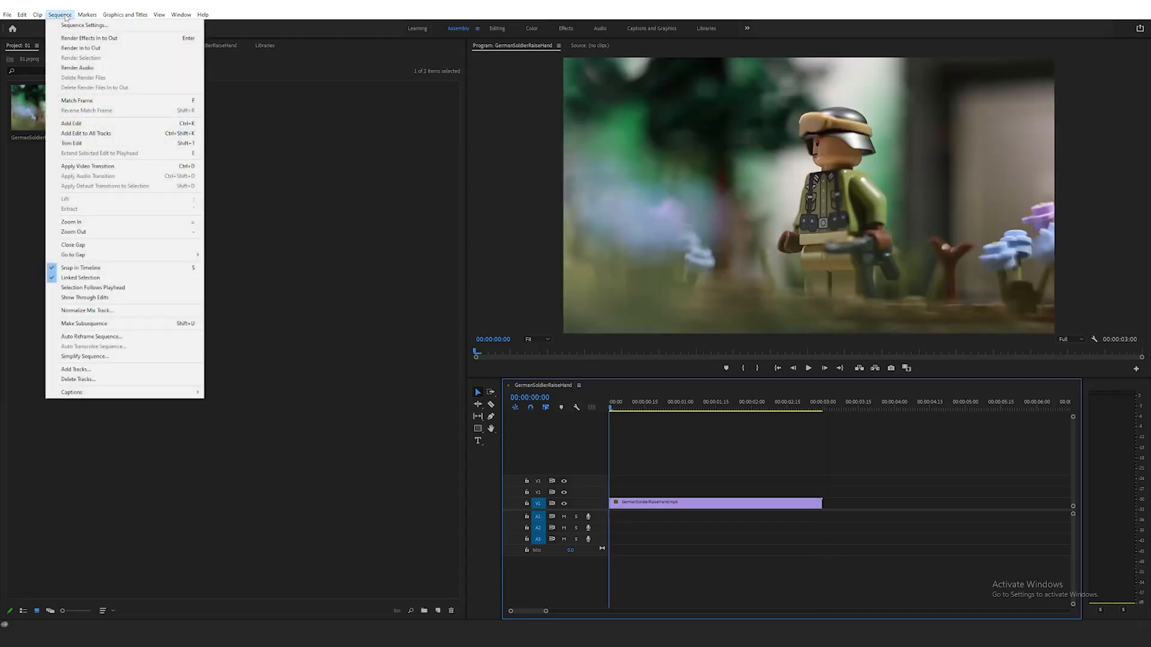
Set the sequence timebase to 60.00 frames/second in Sequence Settings
{"action": "left_click", "coordinate": [84, 25]}
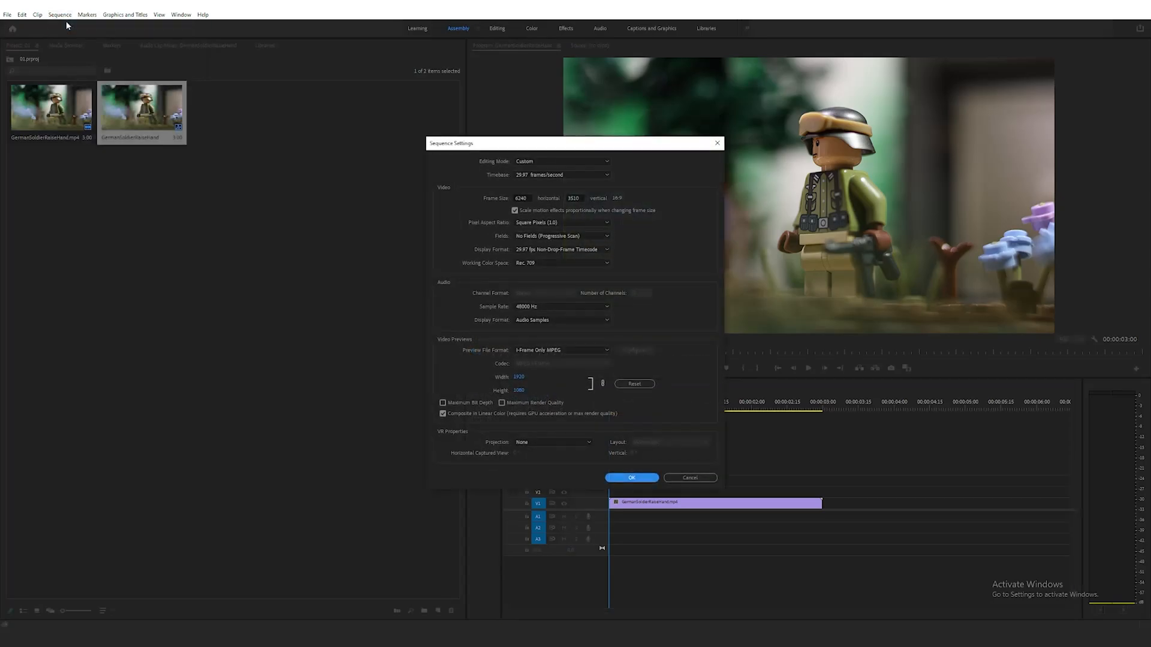
{"action": "left_click", "coordinate": [561, 174]}
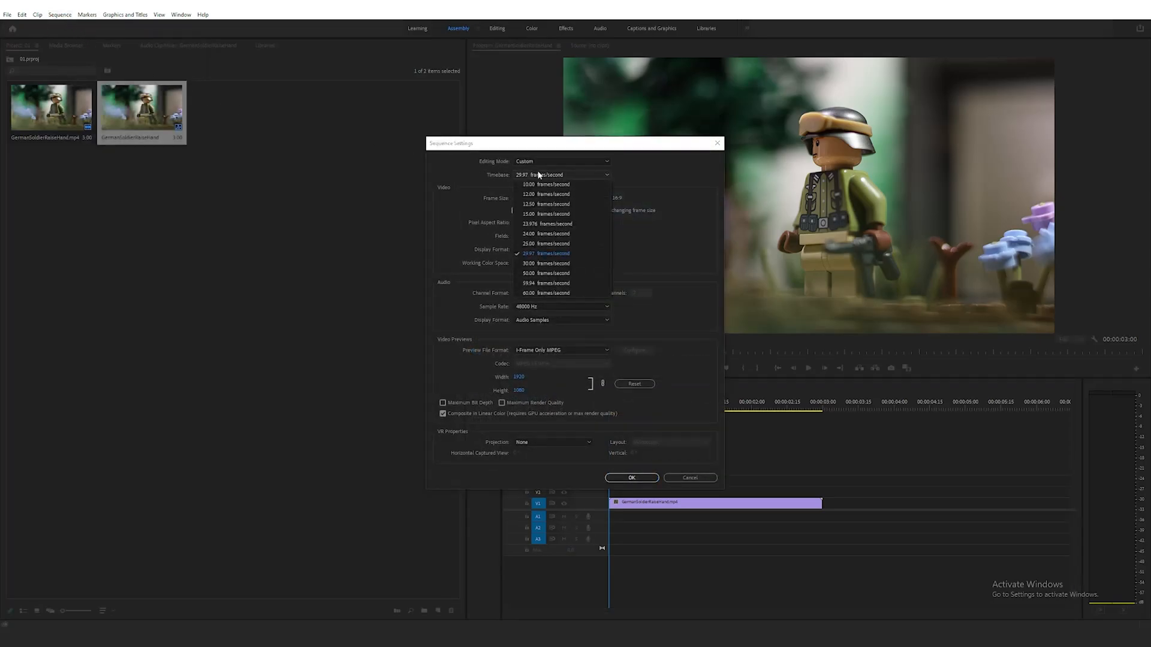
{"action": "mouse_move", "coordinate": [543, 293]}
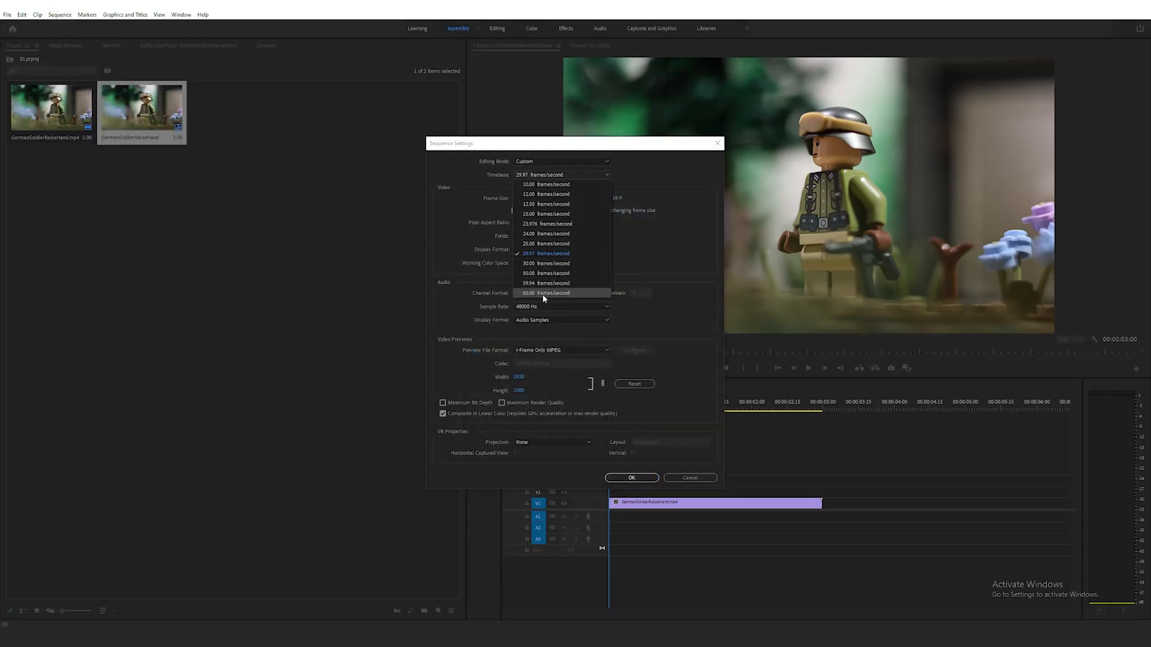
{"action": "left_click", "coordinate": [545, 292]}
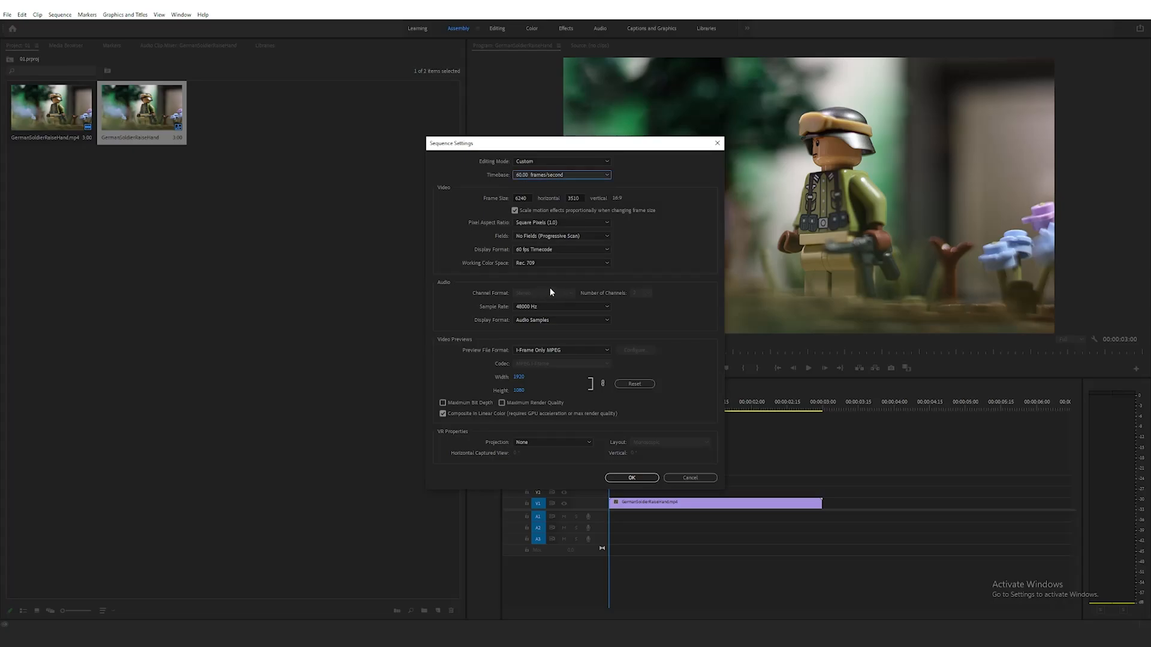
{"action": "mouse_move", "coordinate": [688, 489]}
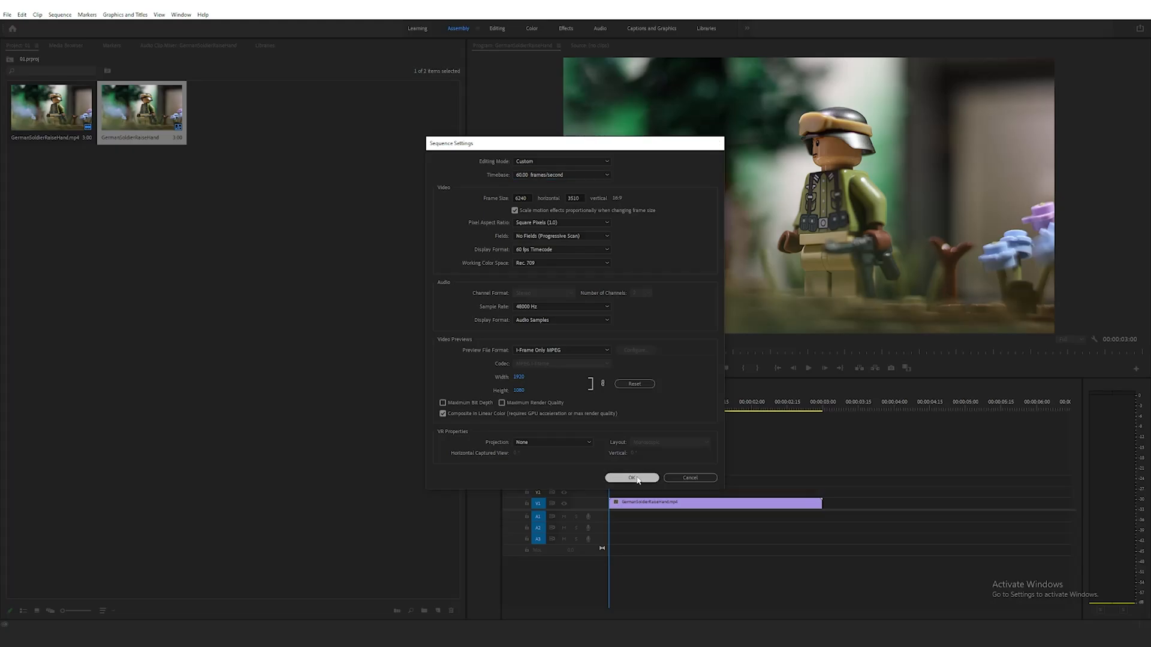
{"action": "left_click", "coordinate": [631, 478]}
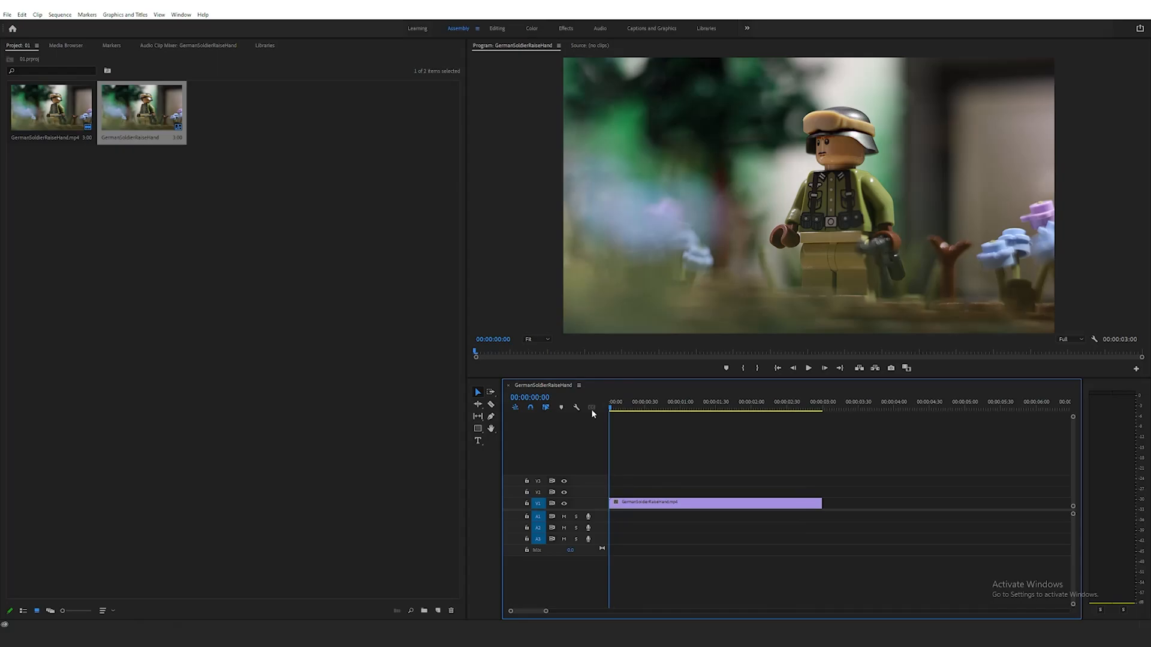
Set the timeline clip's time interpolation to Optical Flow from its context menu
{"action": "right_click", "coordinate": [670, 502]}
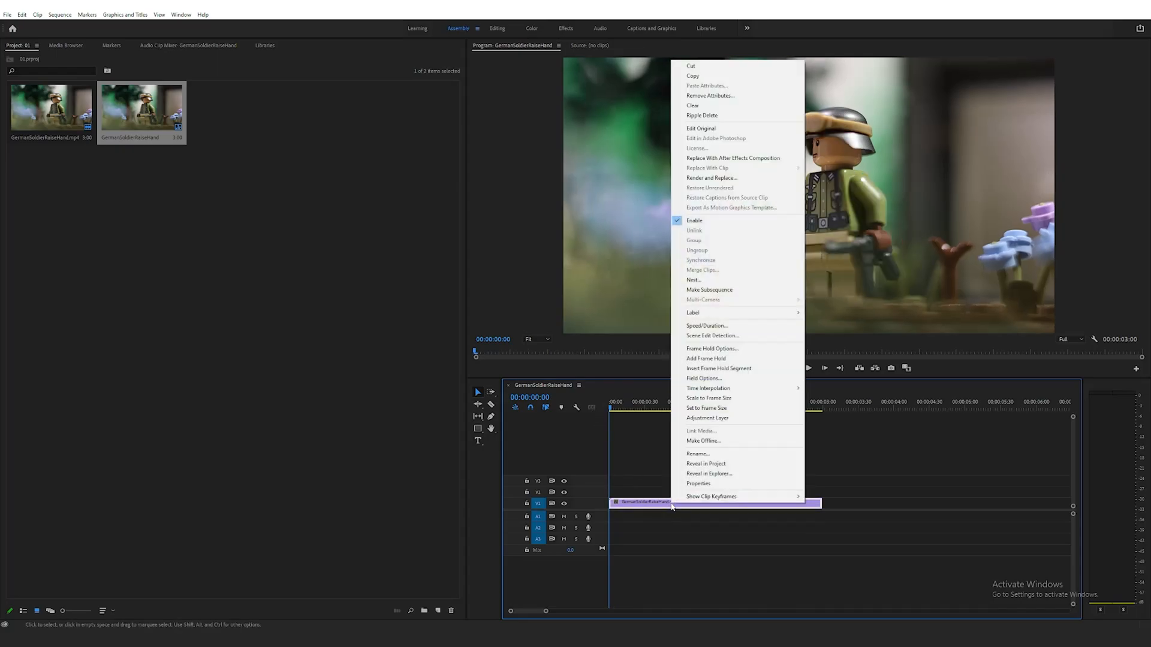
{"action": "mouse_move", "coordinate": [707, 387]}
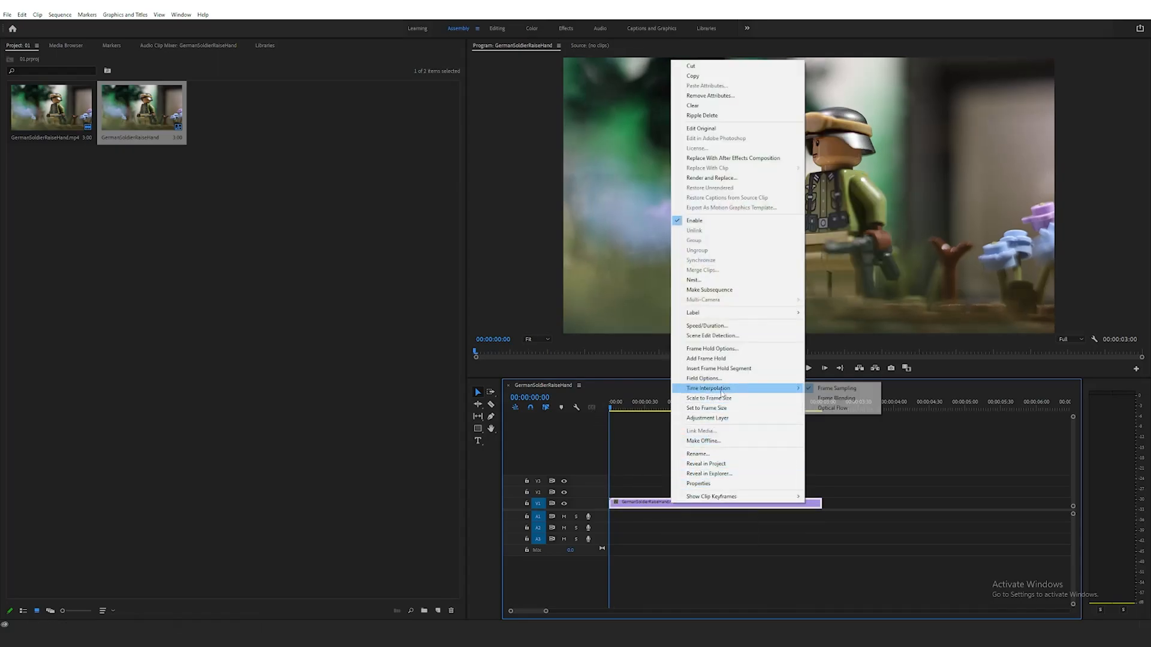
{"action": "mouse_move", "coordinate": [833, 407]}
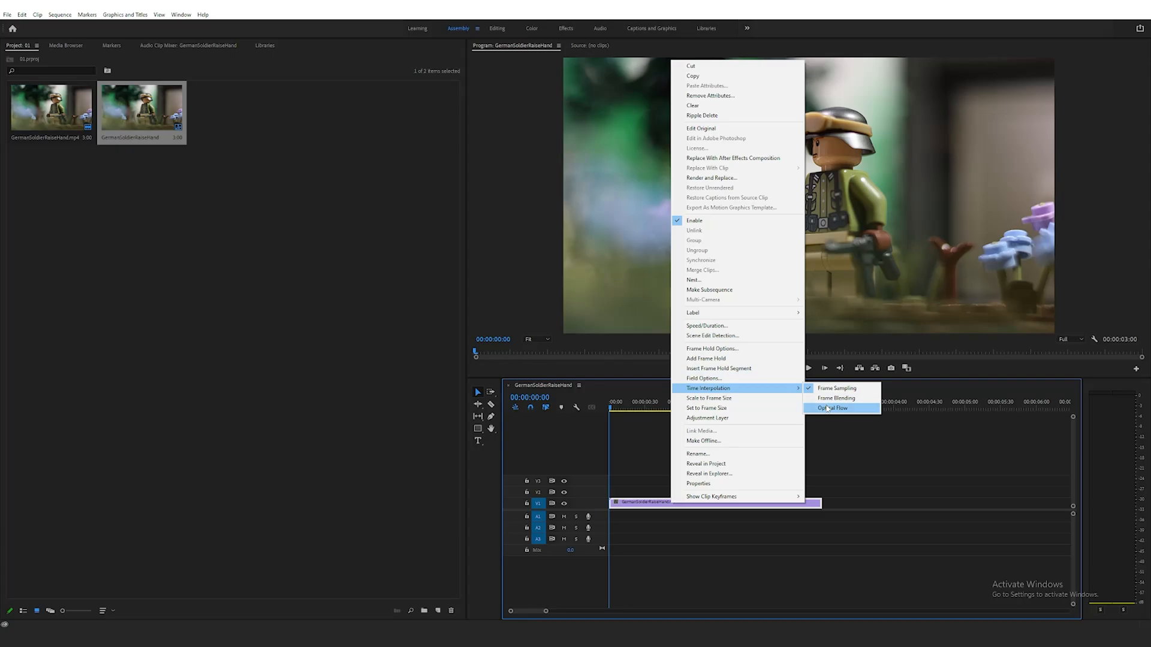
{"action": "left_click", "coordinate": [832, 407]}
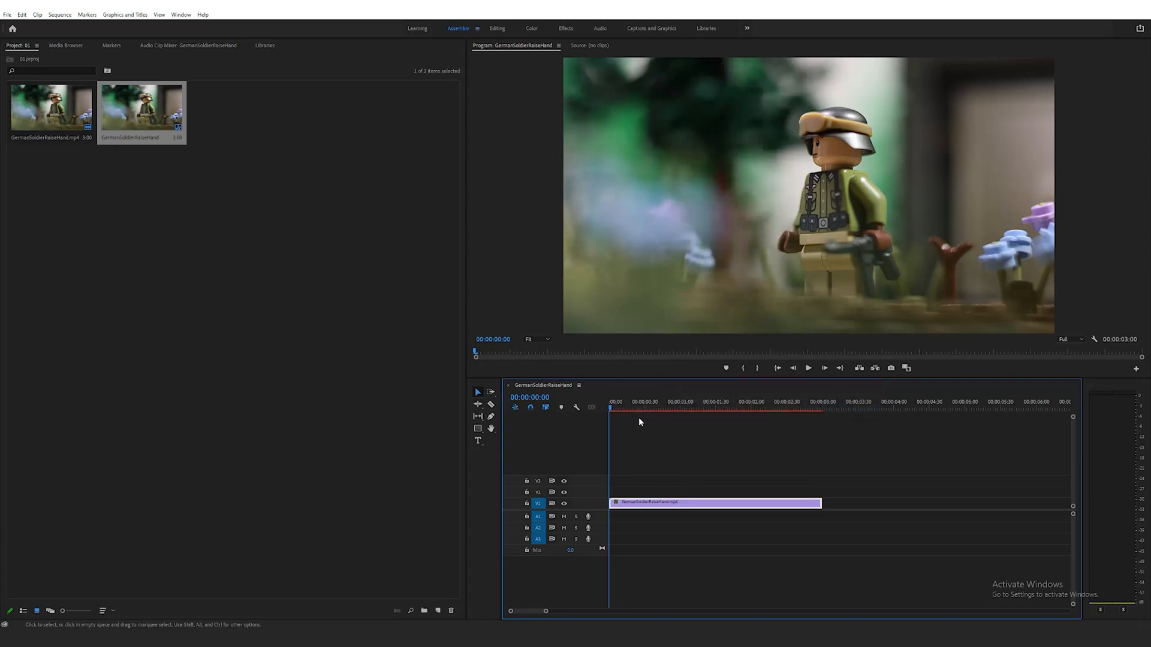
{"action": "mouse_move", "coordinate": [673, 428]}
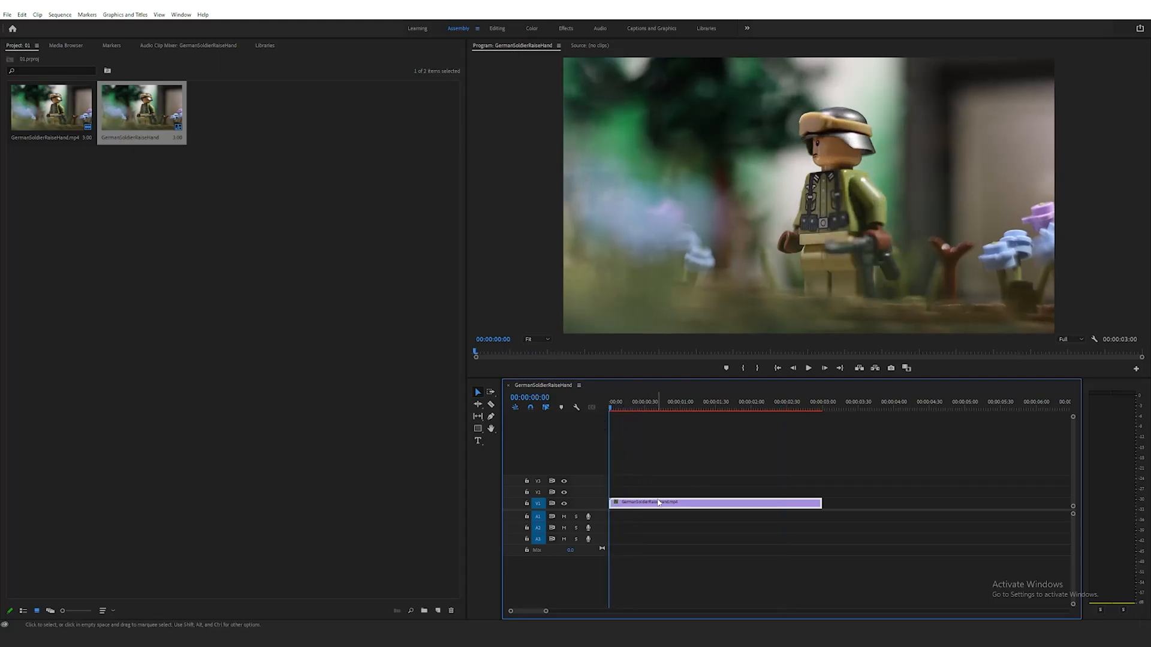
Slow the clip to 80% speed with Optical Flow via Speed/Duration, stretching it to 00:00:03:45
{"action": "right_click", "coordinate": [657, 502]}
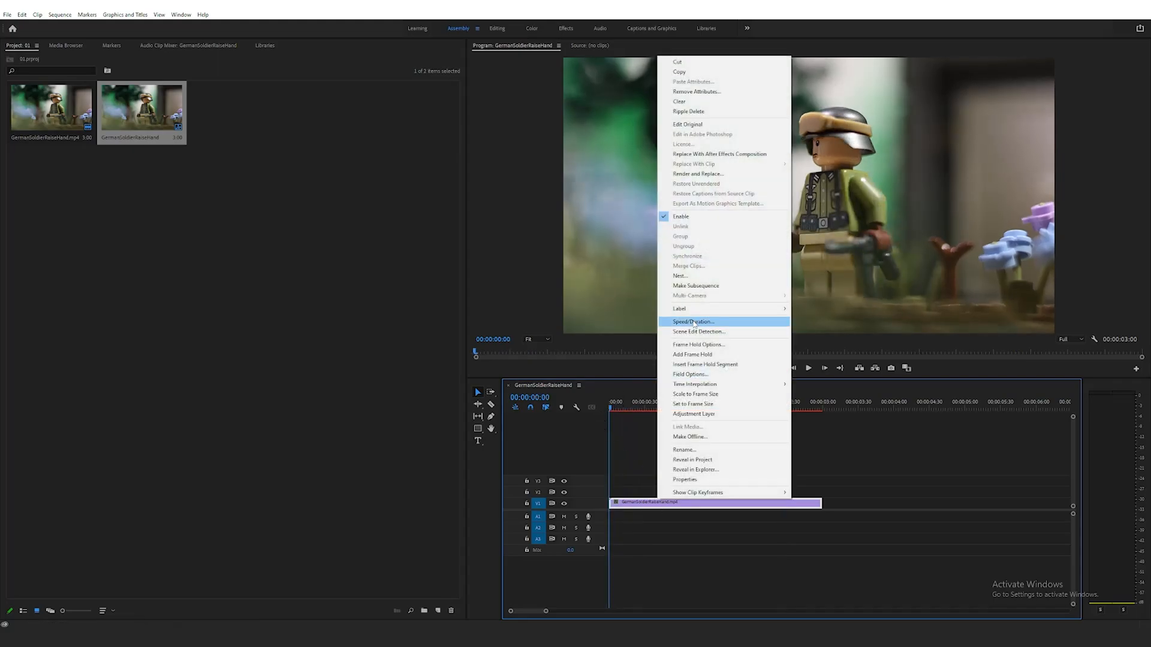
{"action": "left_click", "coordinate": [692, 322]}
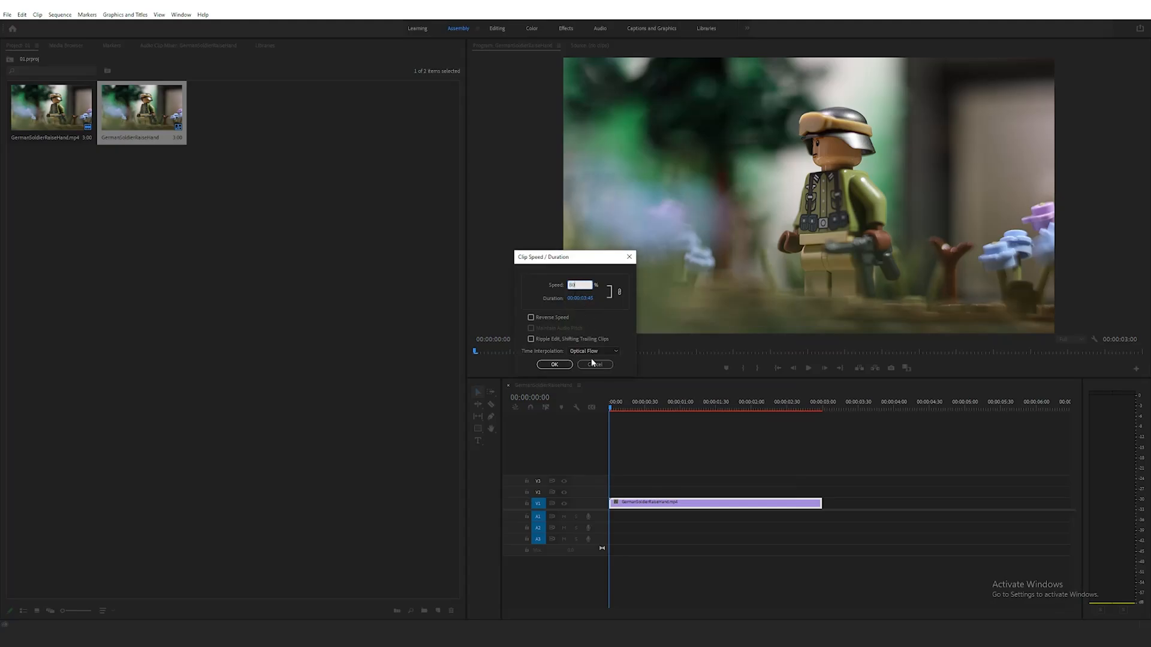
{"action": "left_click", "coordinate": [592, 351]}
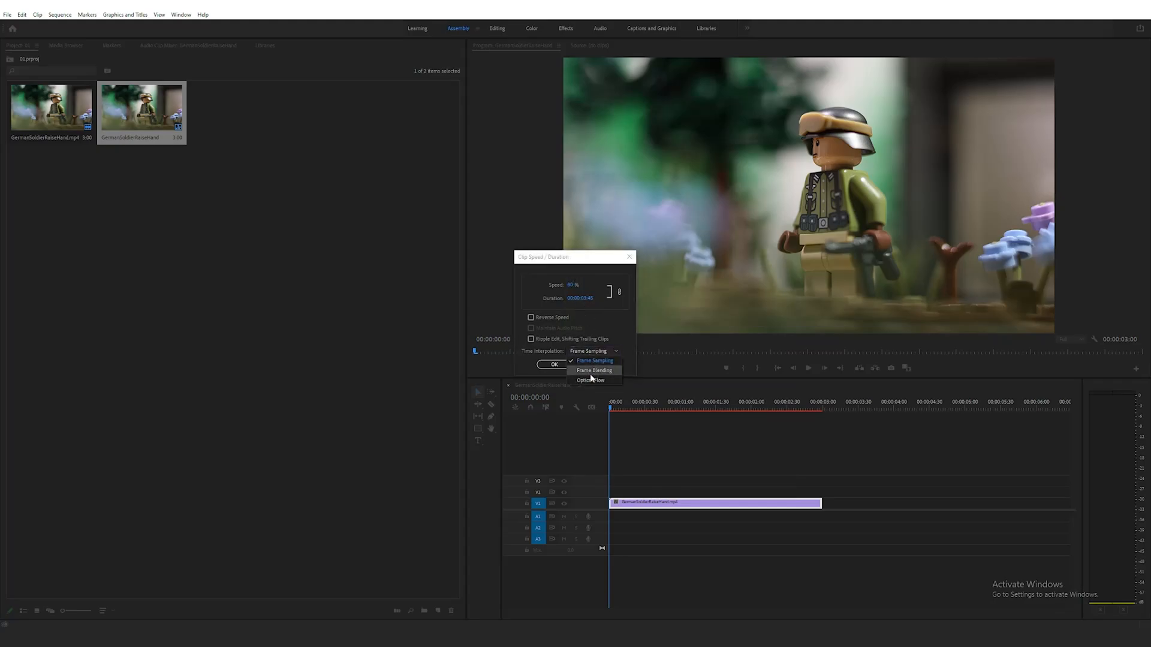
{"action": "left_click", "coordinate": [591, 380]}
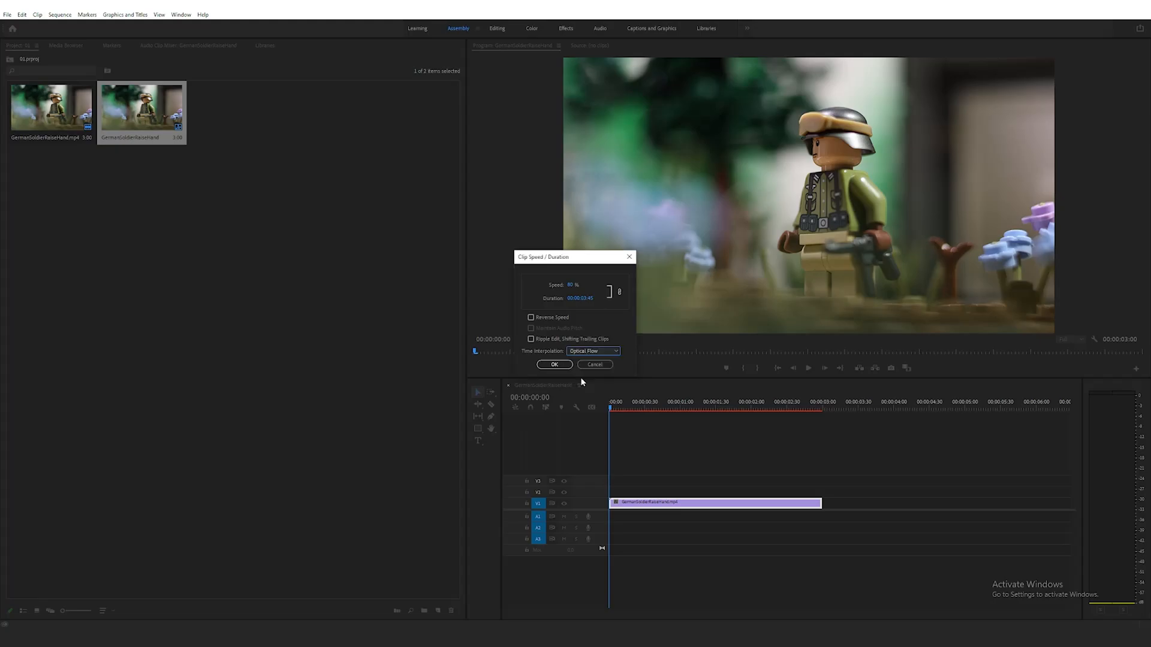
{"action": "left_click", "coordinate": [554, 365]}
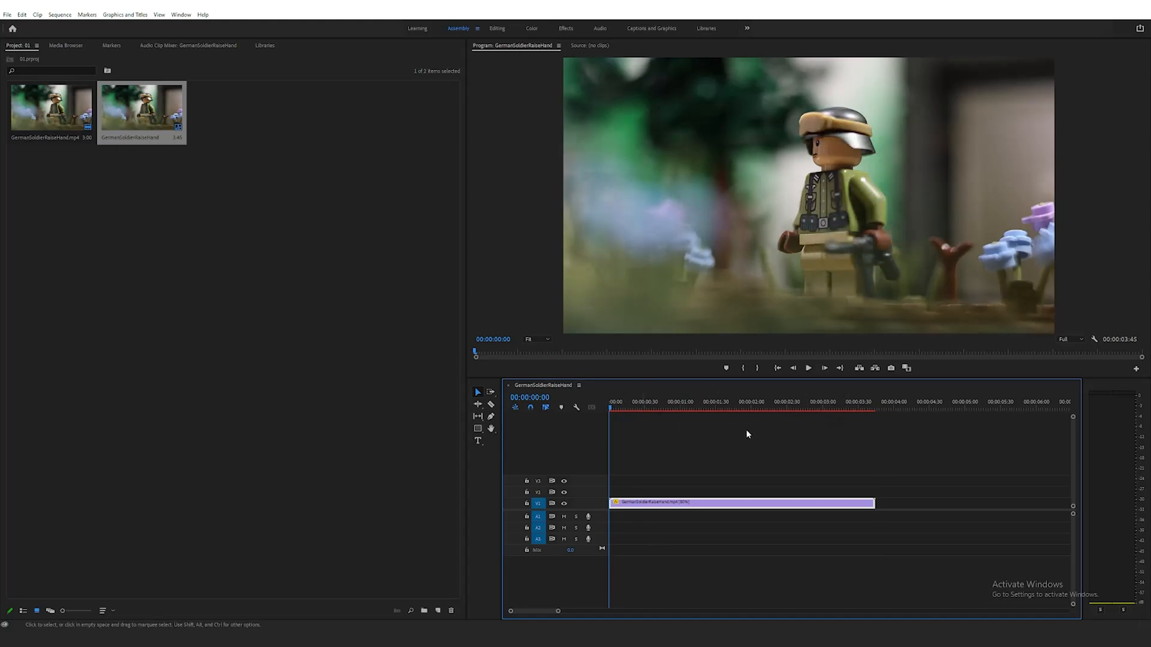
{"action": "mouse_move", "coordinate": [711, 495]}
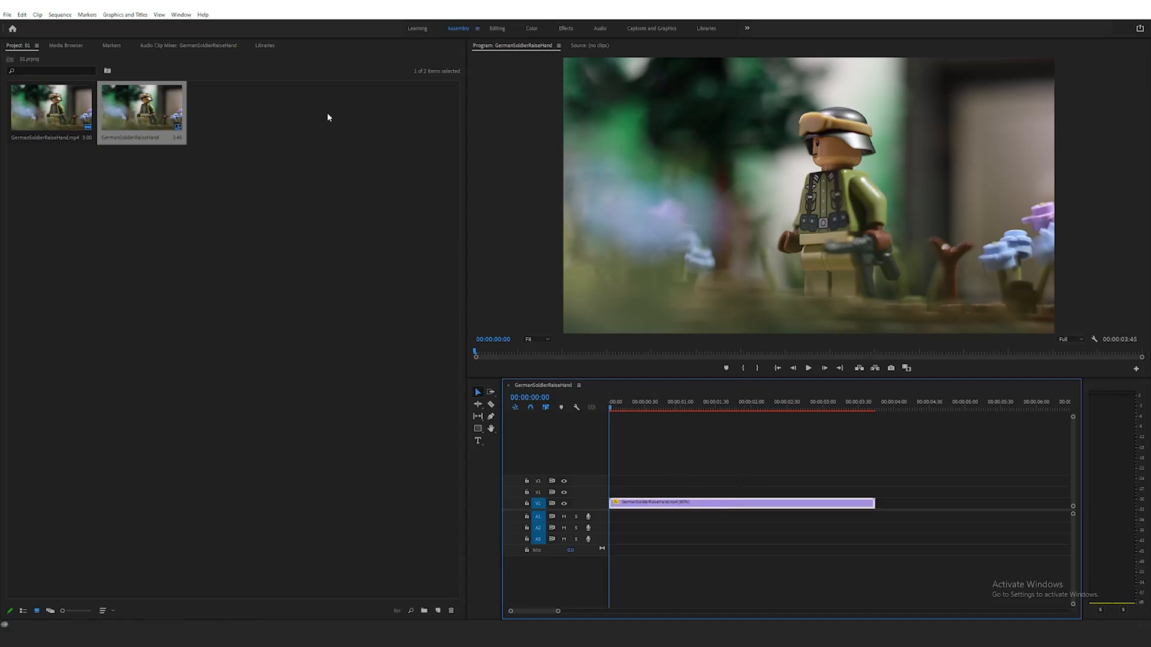
{"action": "left_click", "coordinate": [60, 15]}
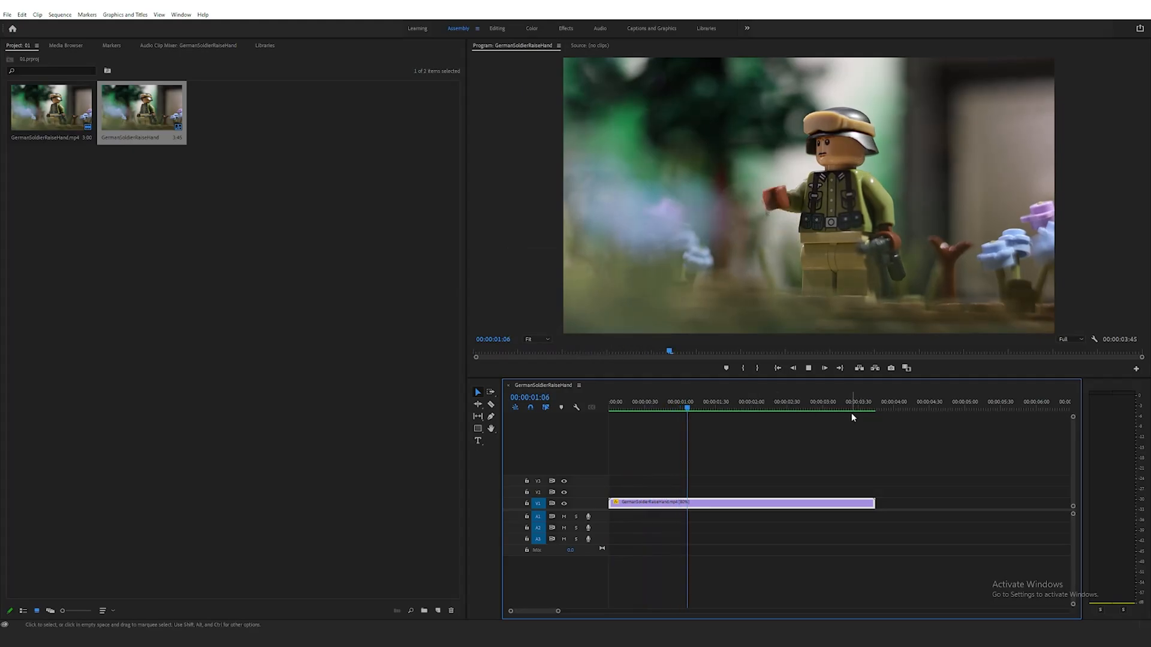
{"action": "left_click", "coordinate": [828, 408]}
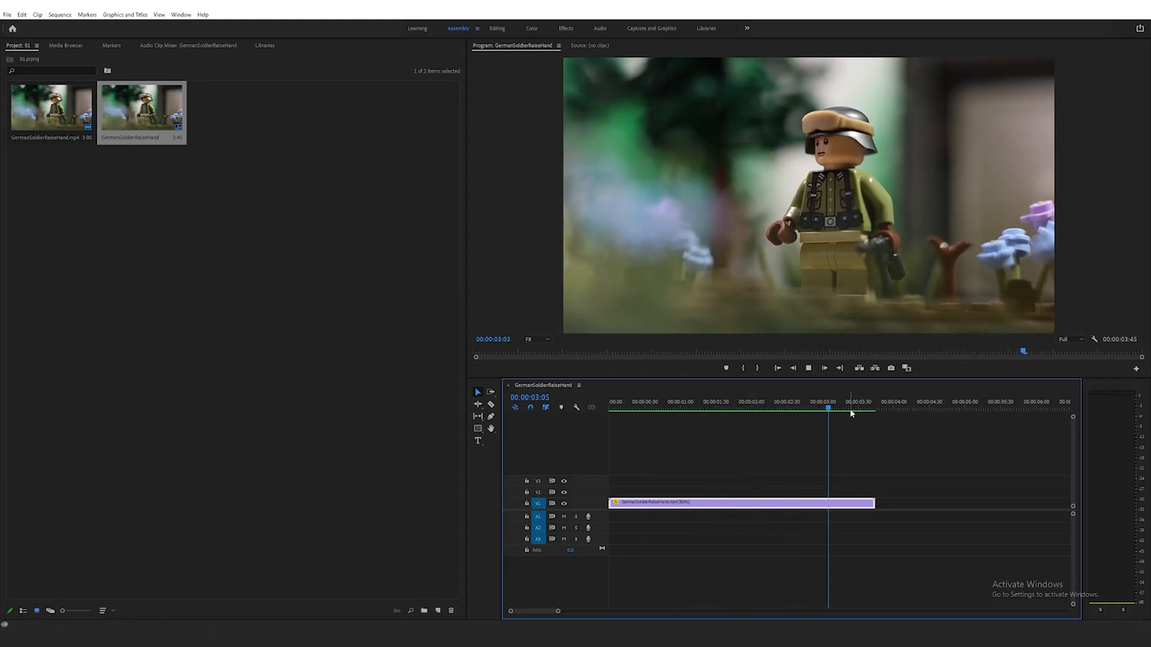
{"action": "left_click", "coordinate": [875, 403]}
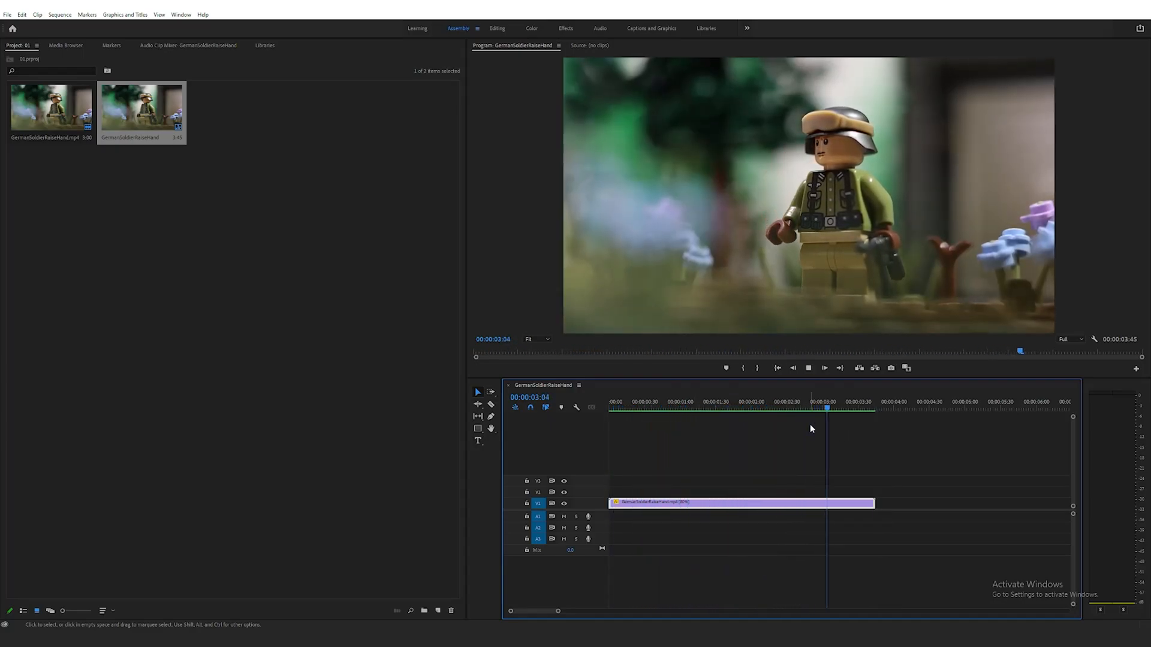
{"action": "left_click", "coordinate": [659, 406]}
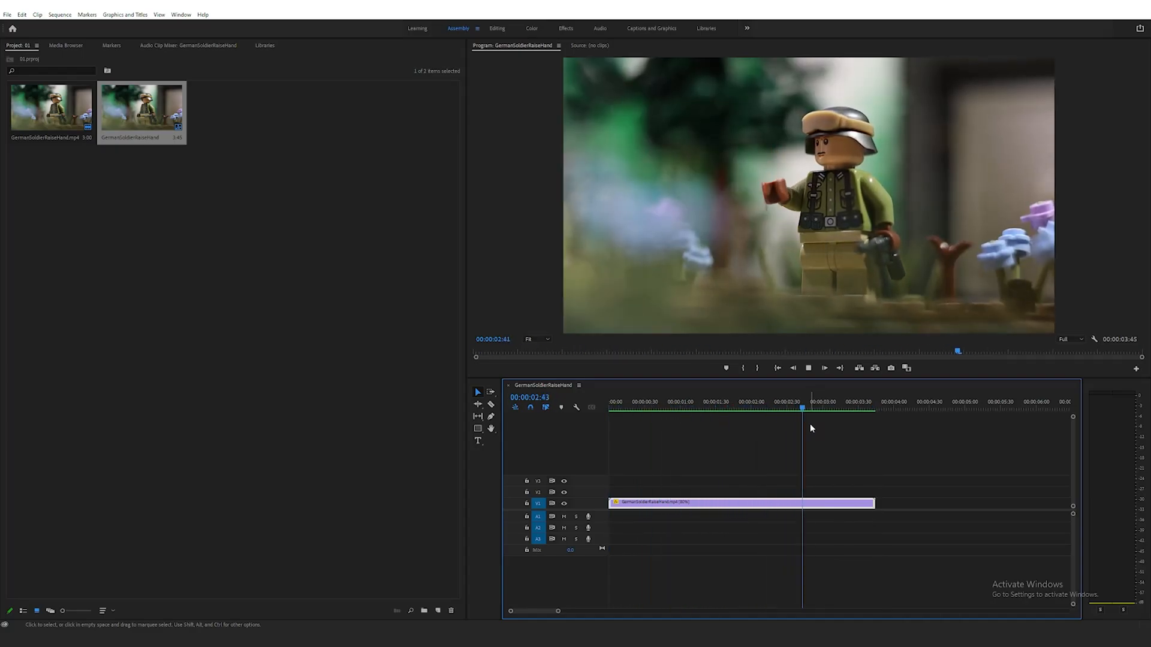
{"action": "left_click", "coordinate": [629, 402]}
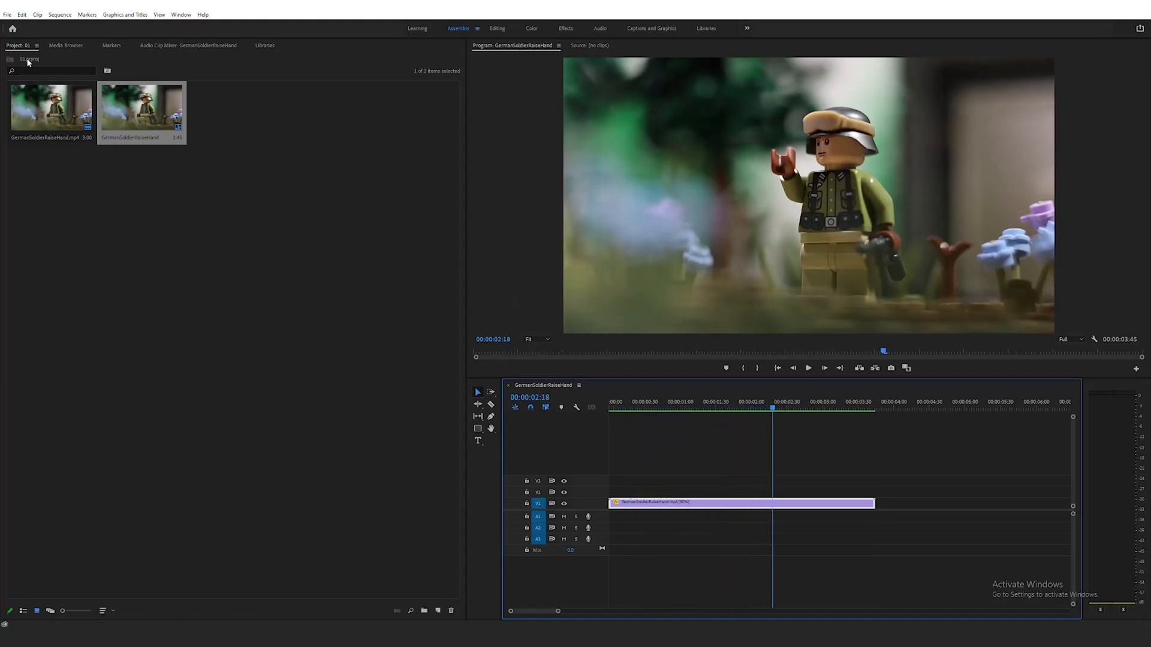
{"action": "left_click", "coordinate": [7, 14]}
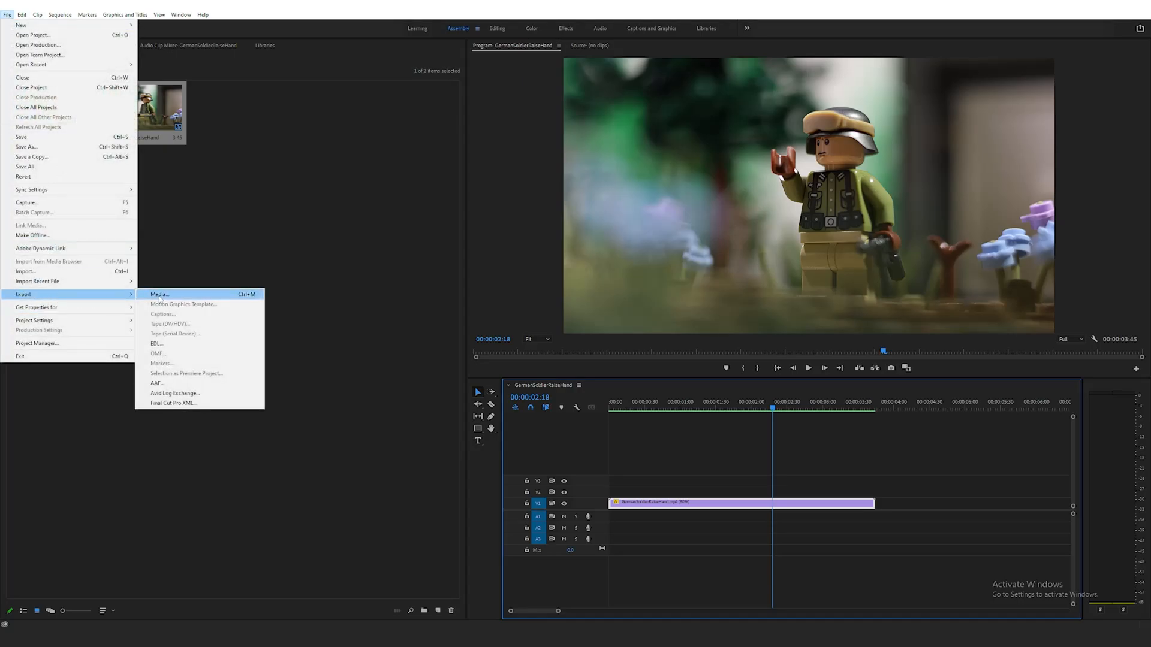
{"action": "mouse_move", "coordinate": [159, 295]}
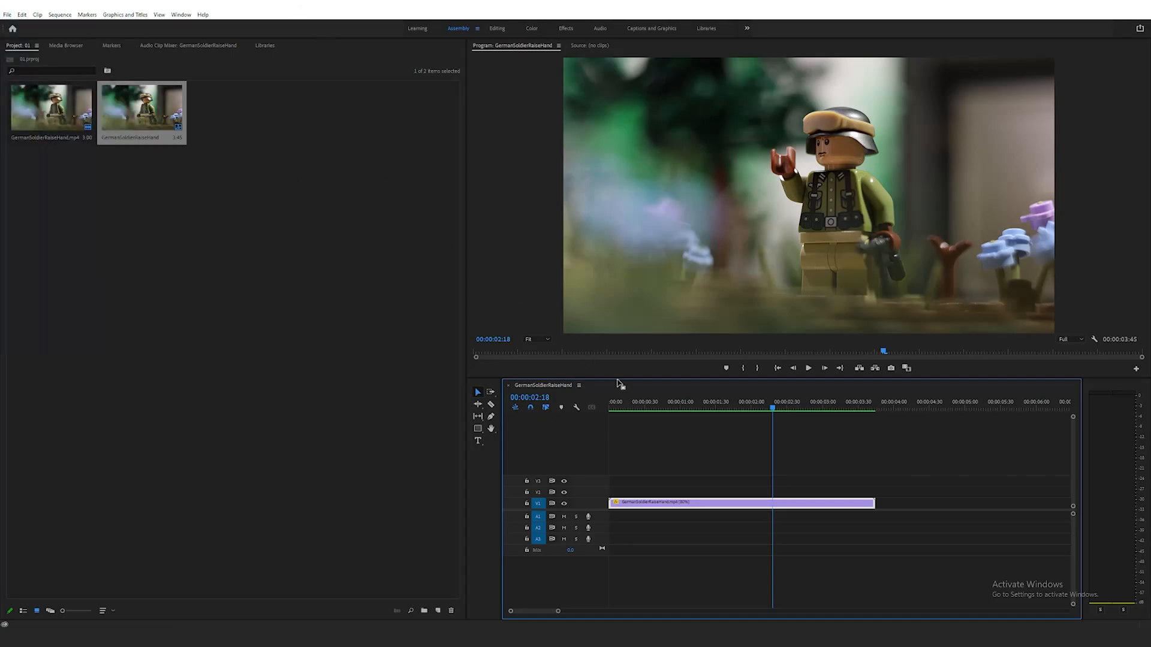
Lower the clip's speed in Speed/Duration so it runs ten seconds, keeping Optical Flow
{"action": "right_click", "coordinate": [734, 502]}
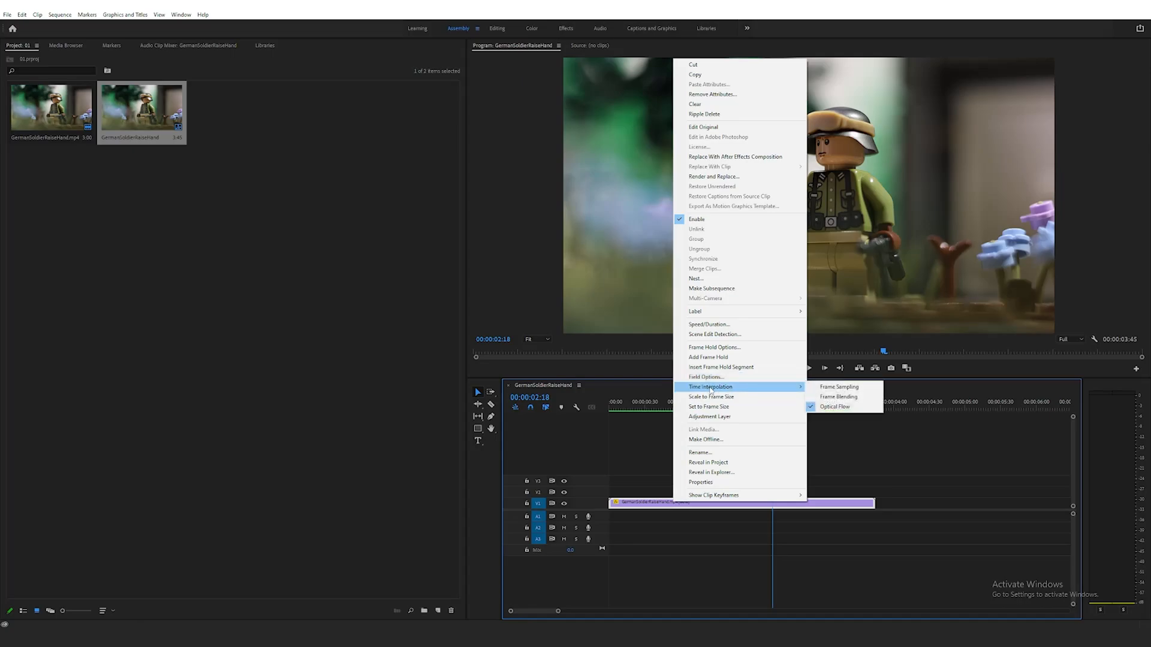
{"action": "mouse_move", "coordinate": [708, 325]}
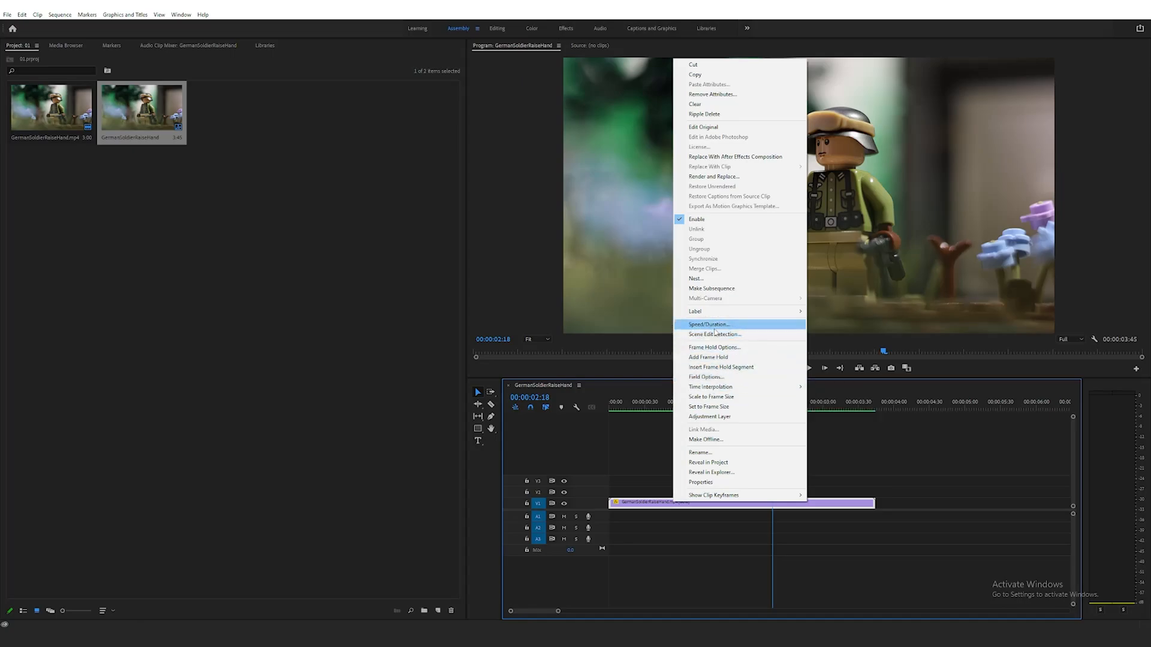
{"action": "left_click", "coordinate": [707, 325]}
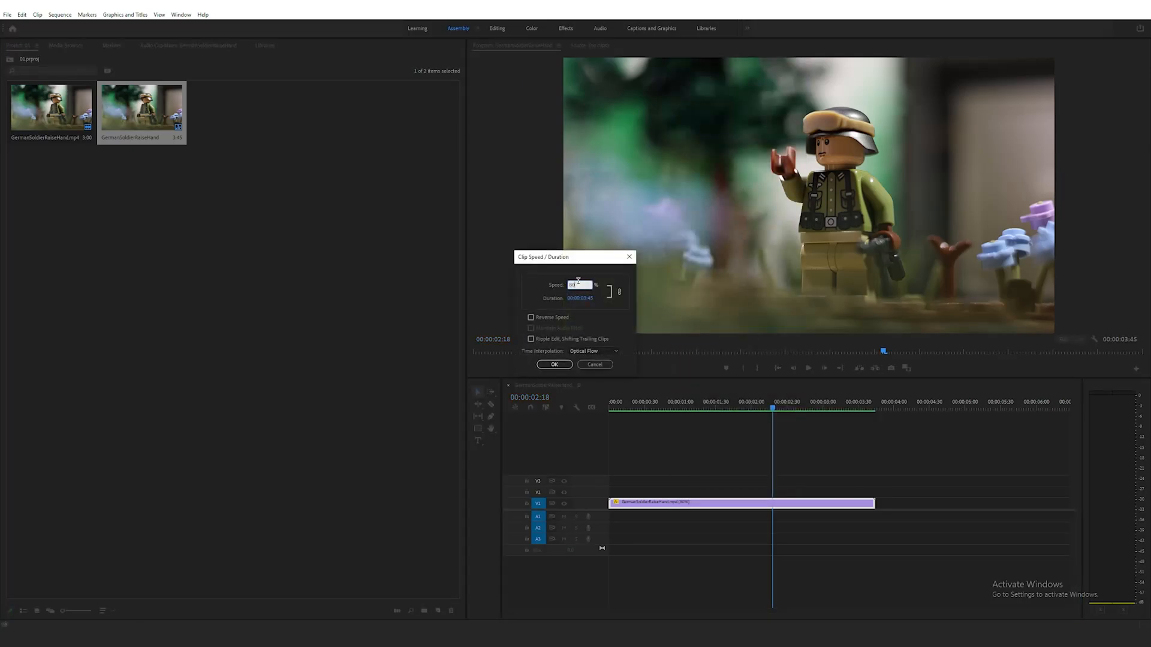
{"action": "triple_click", "coordinate": [579, 285]}
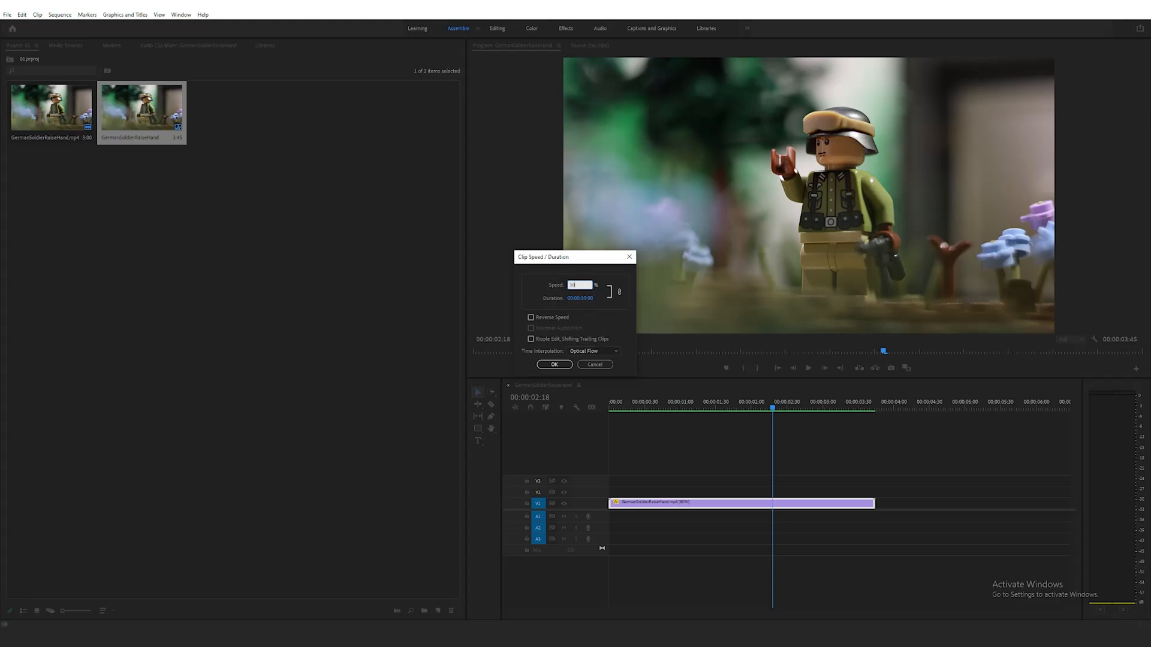
{"action": "left_click", "coordinate": [594, 350]}
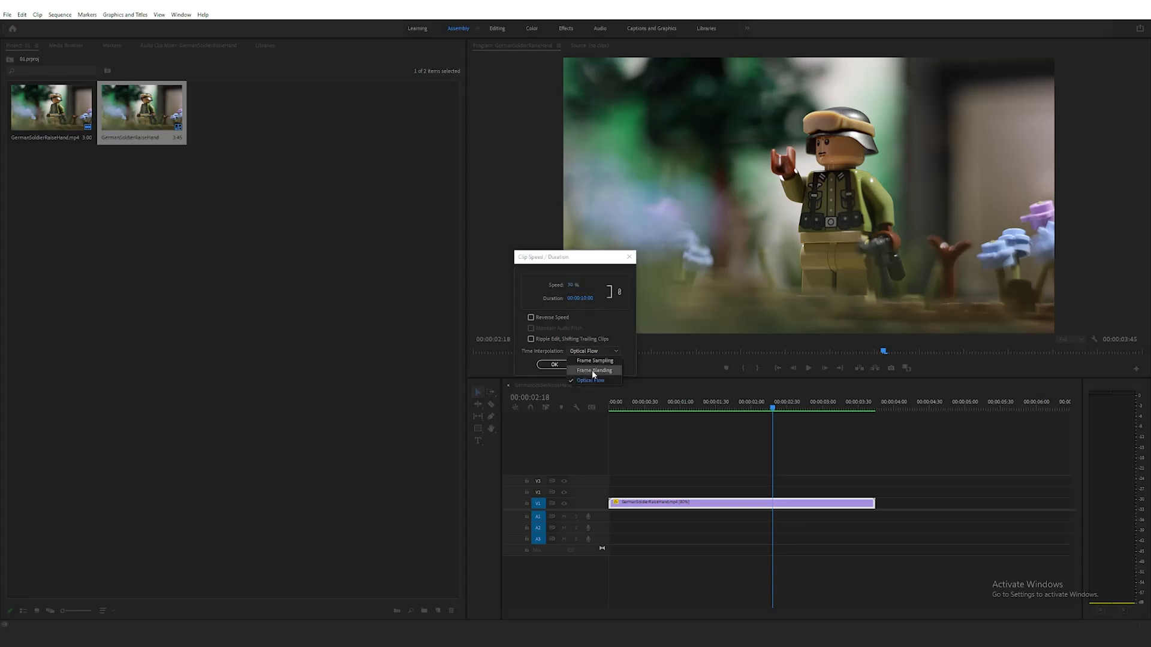
{"action": "left_click", "coordinate": [555, 364]}
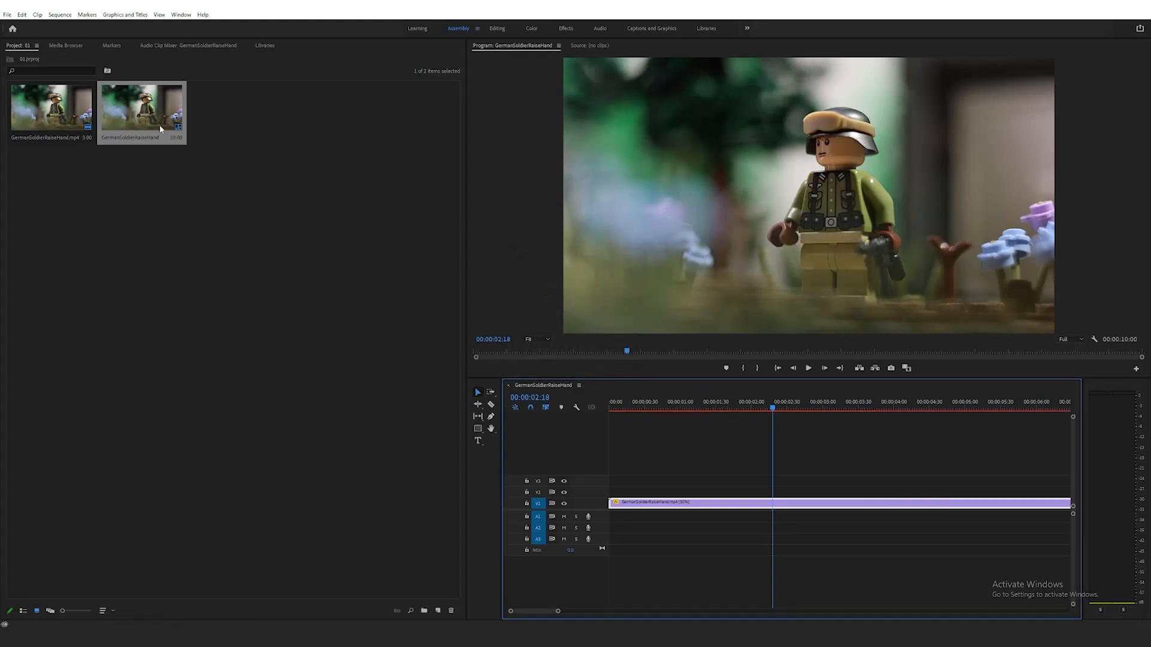
Render the slowed ten-second clip from the Sequence menu for smooth playback
{"action": "left_click", "coordinate": [60, 14]}
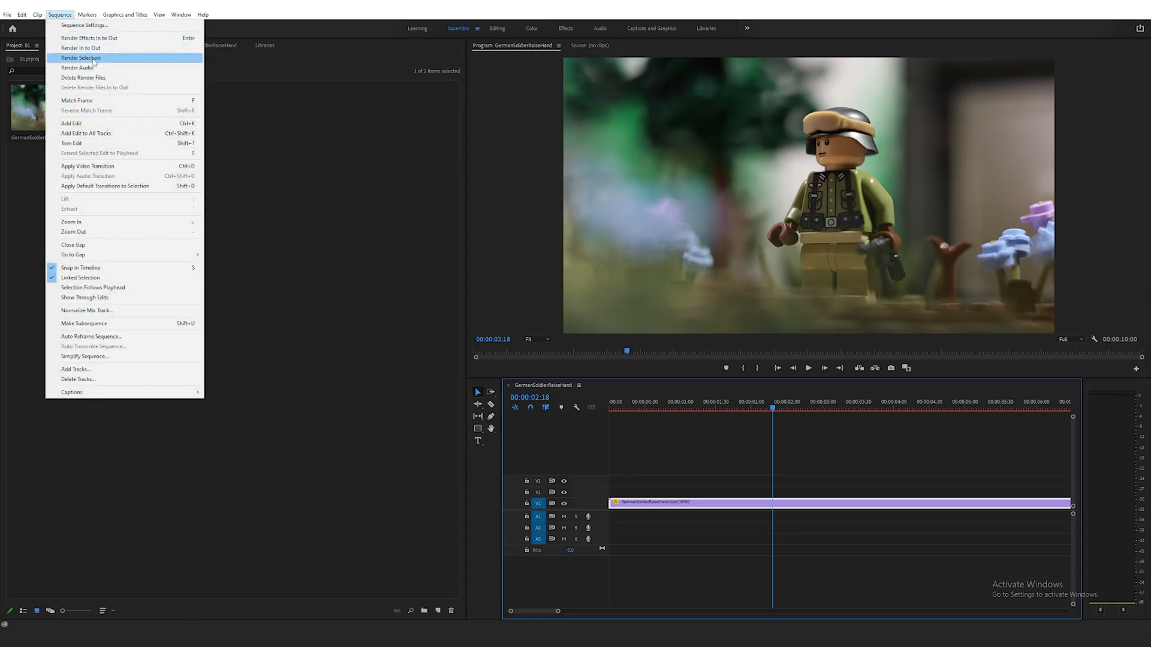
{"action": "left_click", "coordinate": [80, 57]}
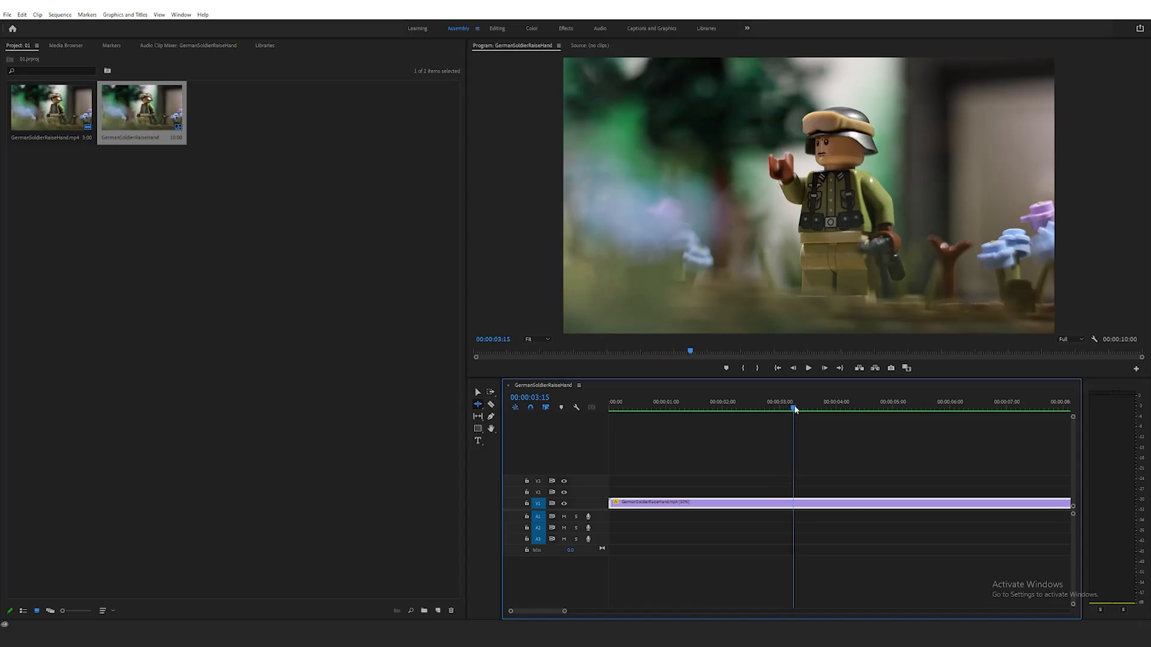
{"action": "left_click", "coordinate": [771, 408]}
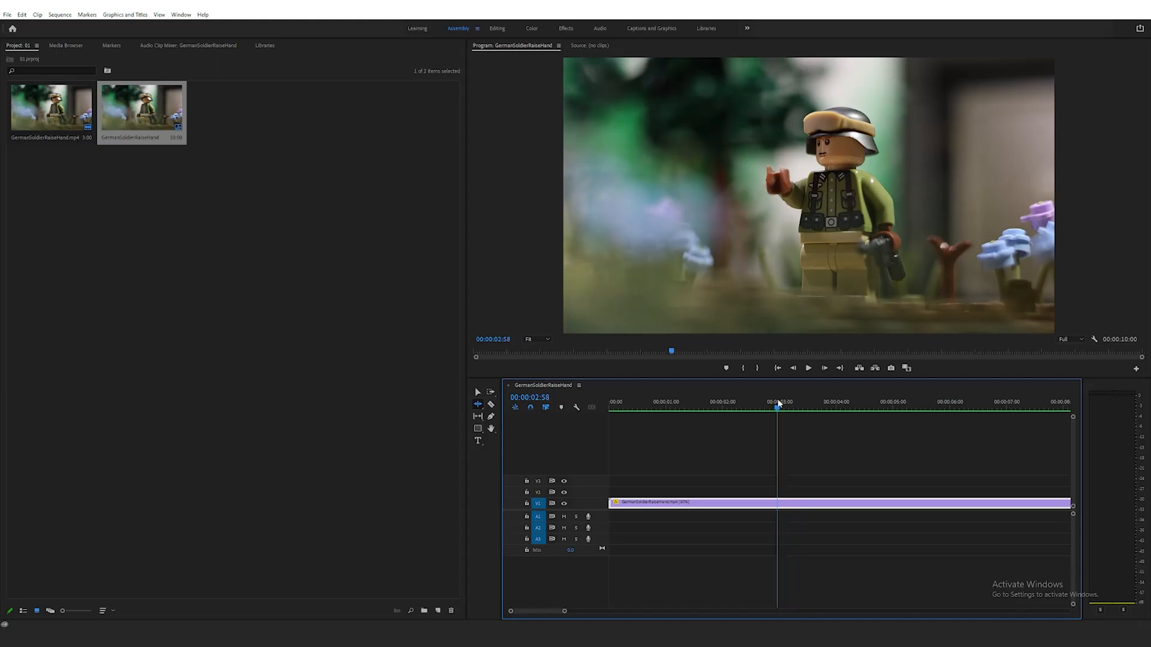
{"action": "left_click", "coordinate": [772, 402]}
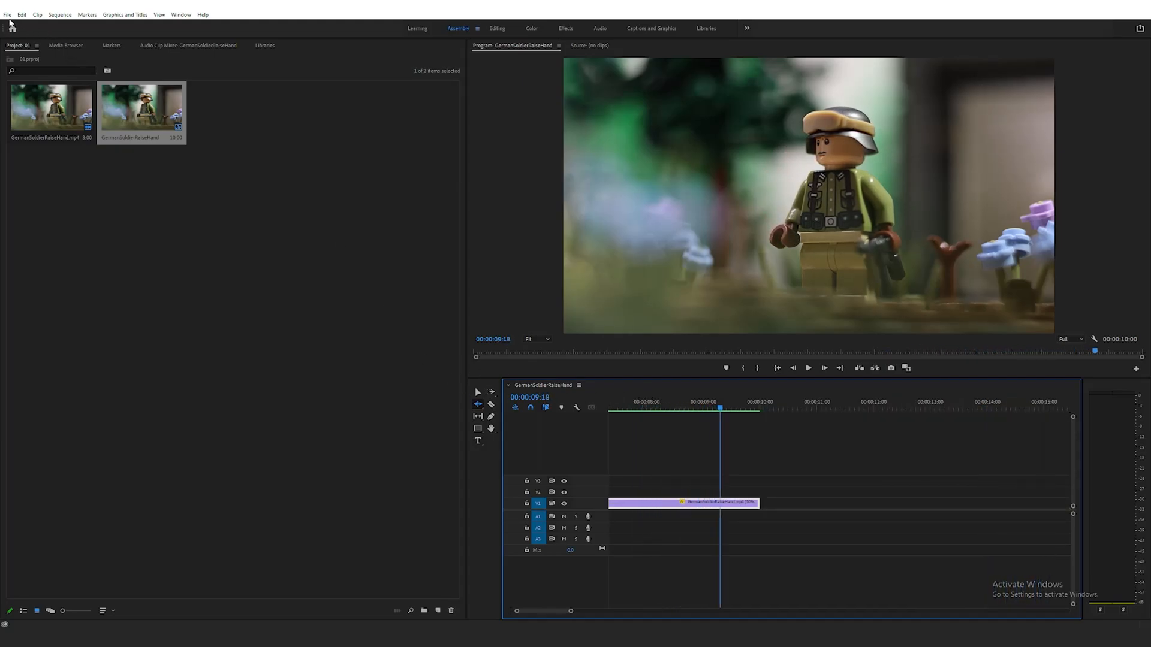
Start a media export of the sequence with format H.264 and constant-bitrate encoding
{"action": "left_click", "coordinate": [7, 15]}
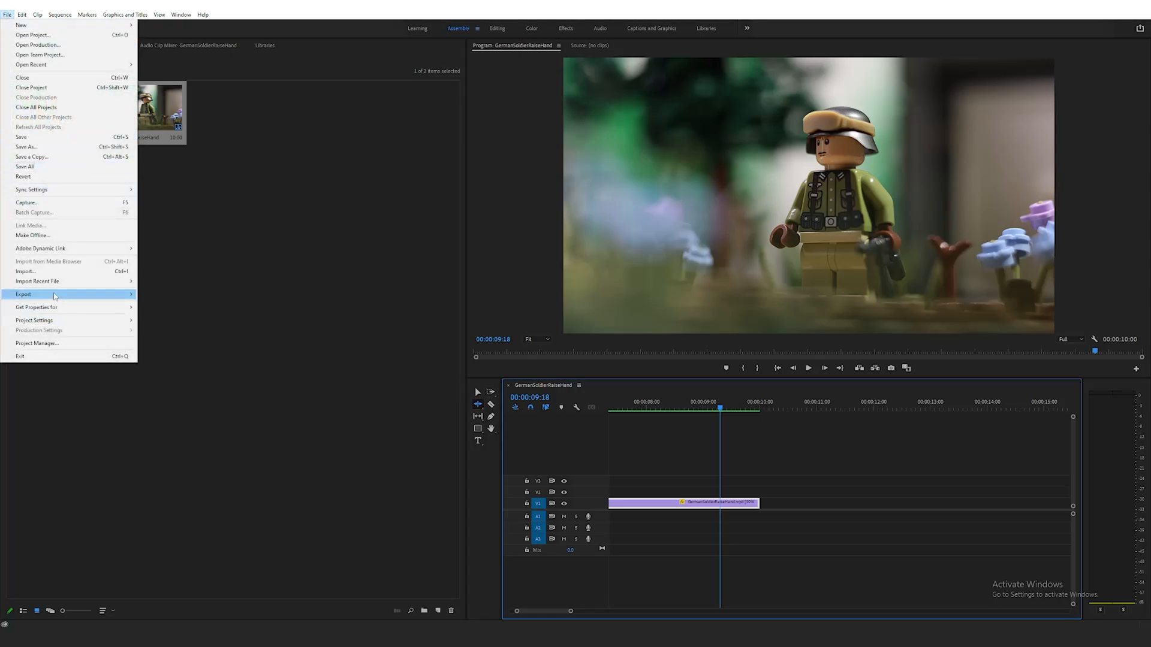
{"action": "left_click", "coordinate": [24, 295]}
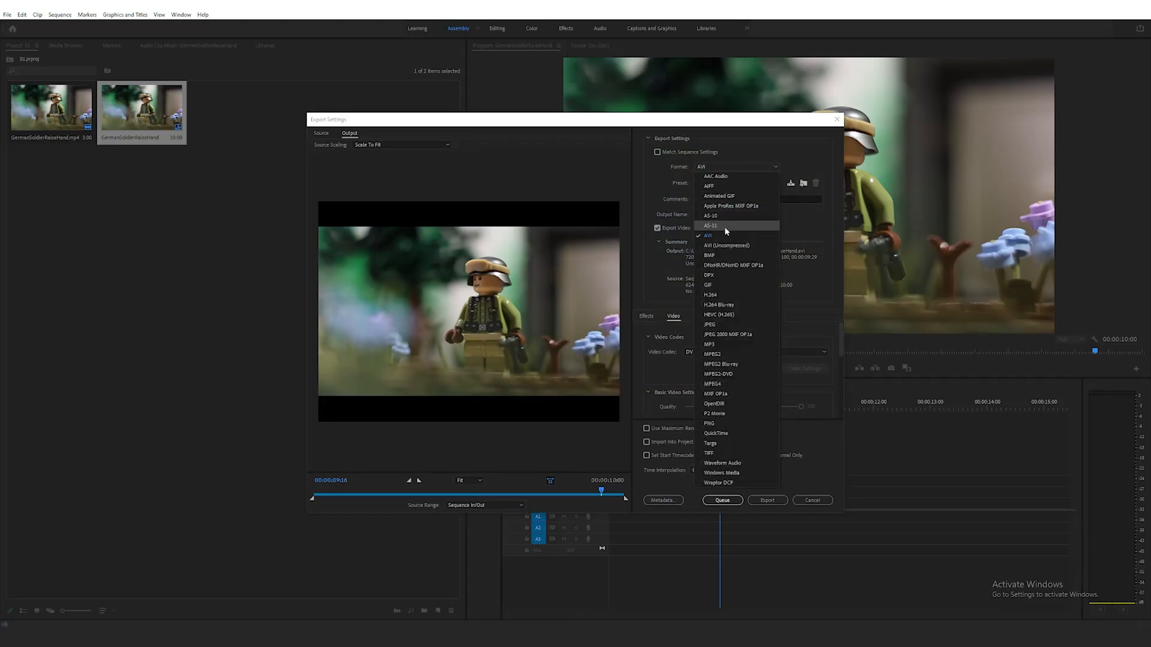
{"action": "left_click", "coordinate": [706, 236]}
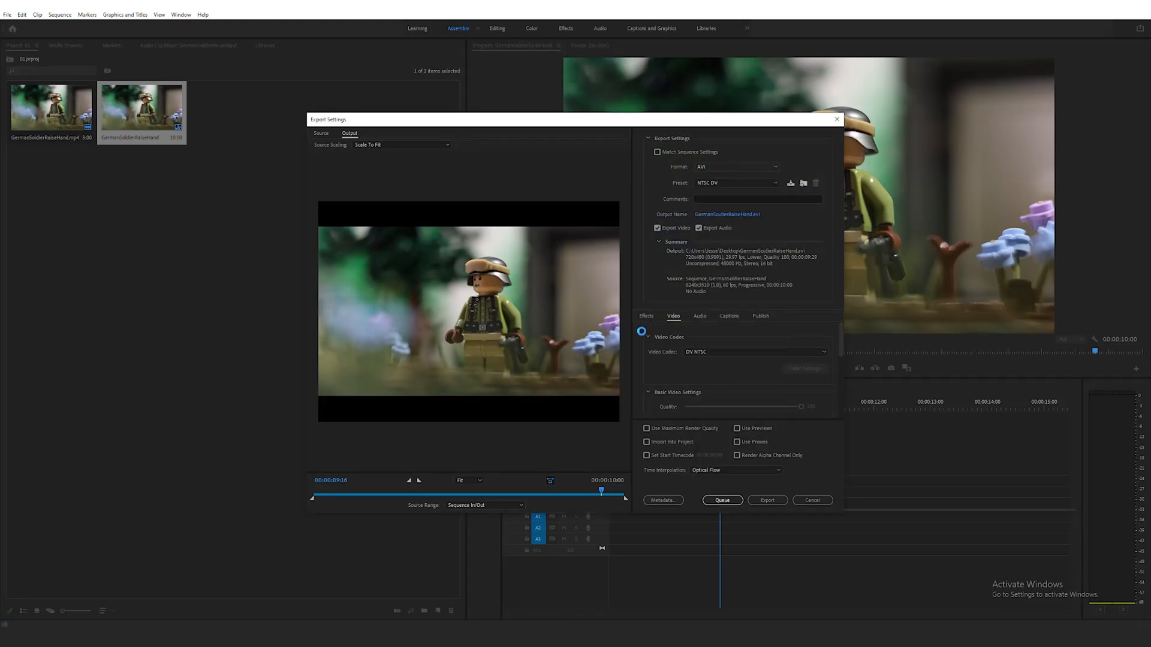
{"action": "left_click", "coordinate": [736, 166]}
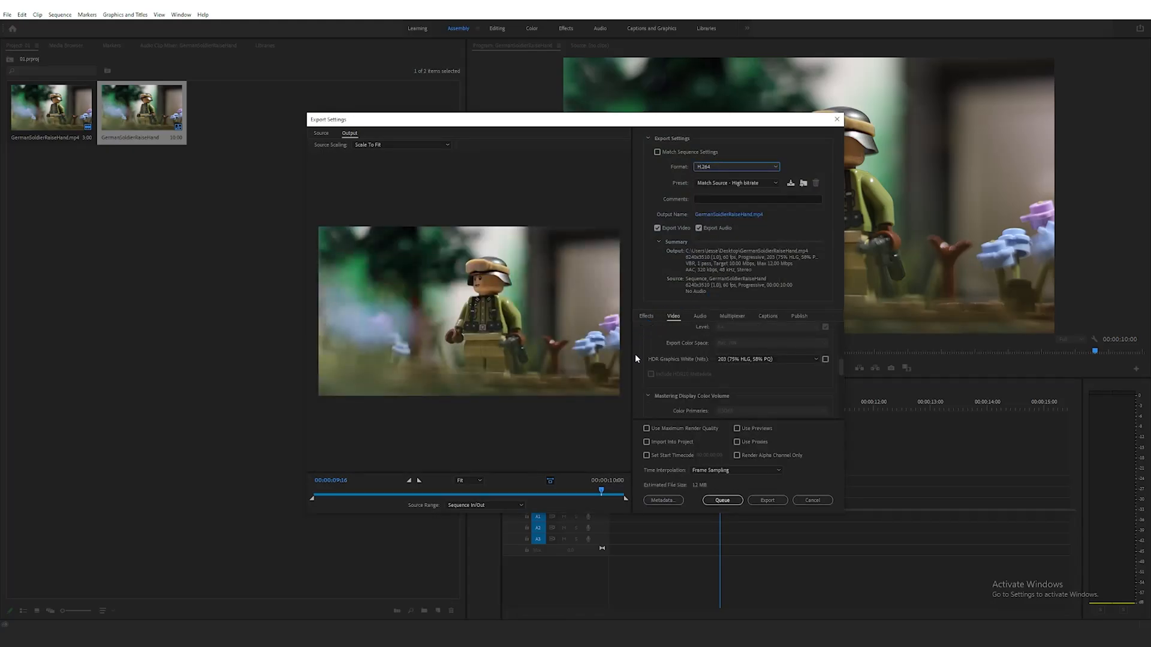
{"action": "scroll", "scroll_direction": "down", "scroll_amount": 3}
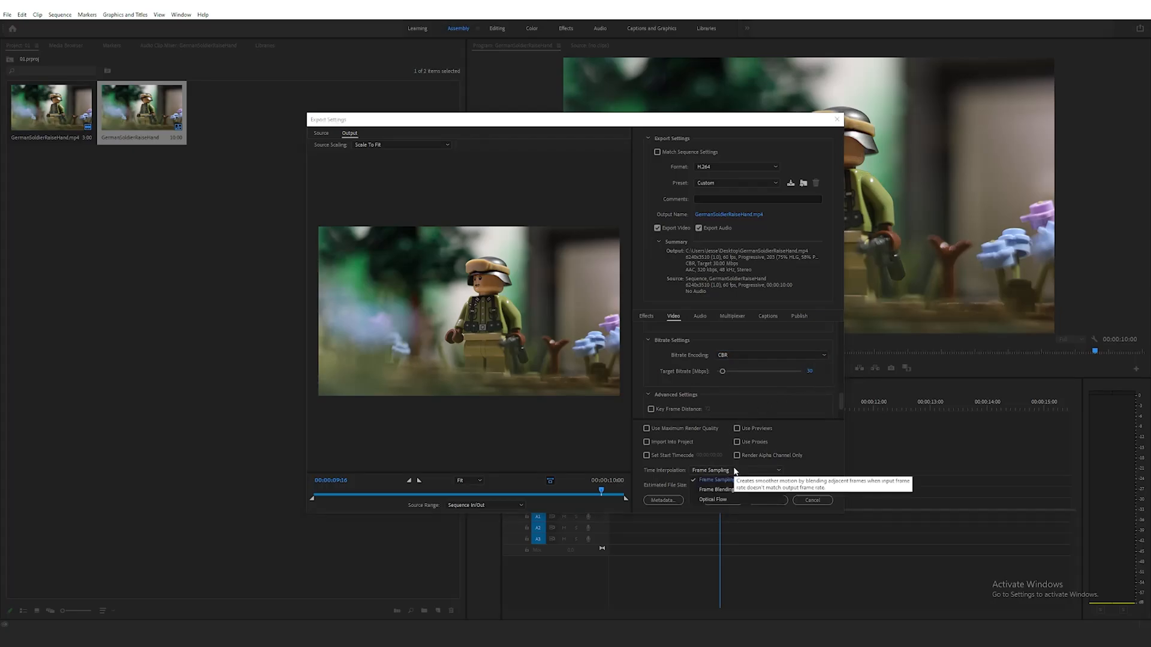
Set export time interpolation to Optical Flow and launch the H.264 MP4 export
{"action": "left_click", "coordinate": [717, 500]}
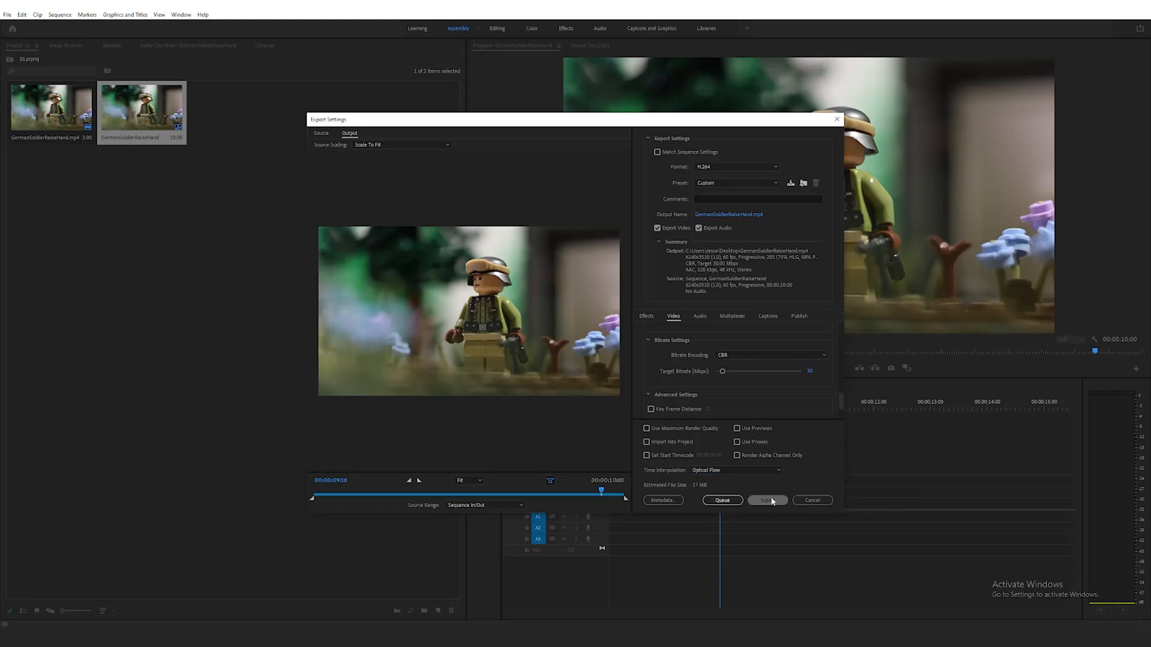
{"action": "left_click", "coordinate": [766, 500]}
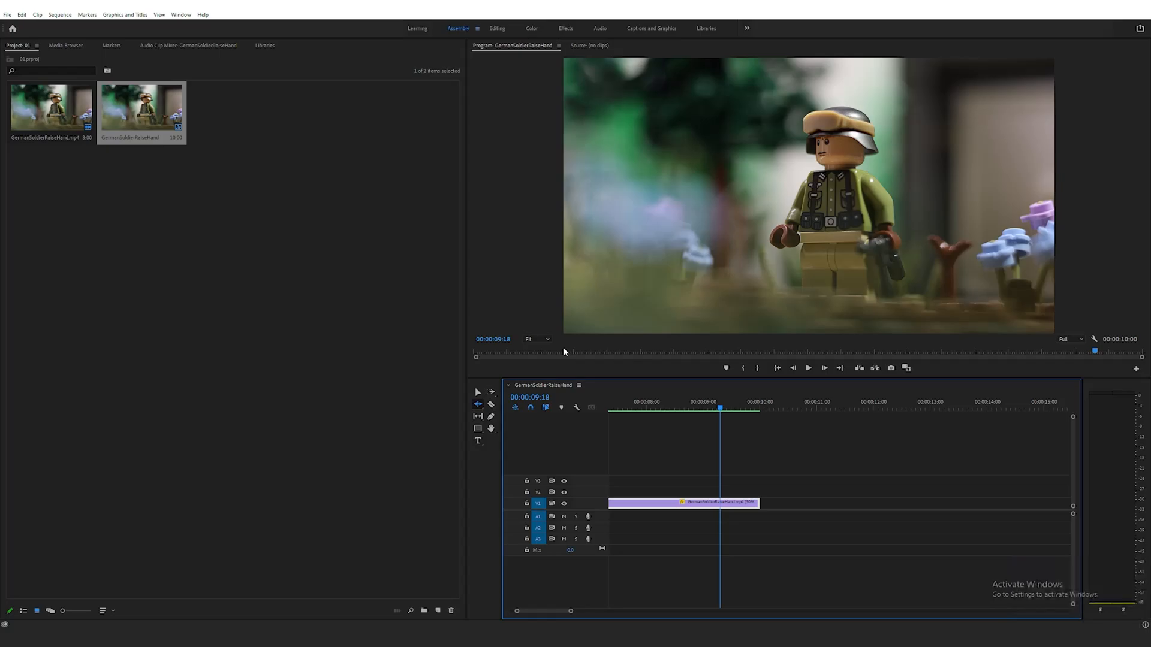
{"action": "mouse_move", "coordinate": [547, 372]}
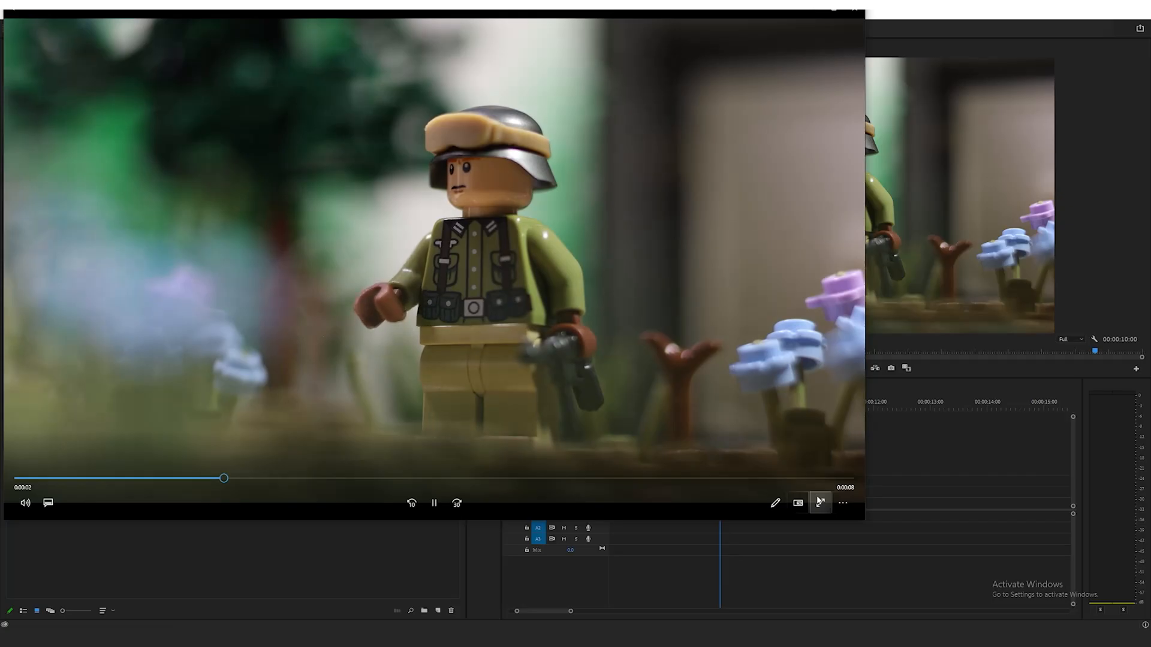
Play the exported soldier MP4 full-screen in Movies & TV
{"action": "left_click", "coordinate": [819, 502]}
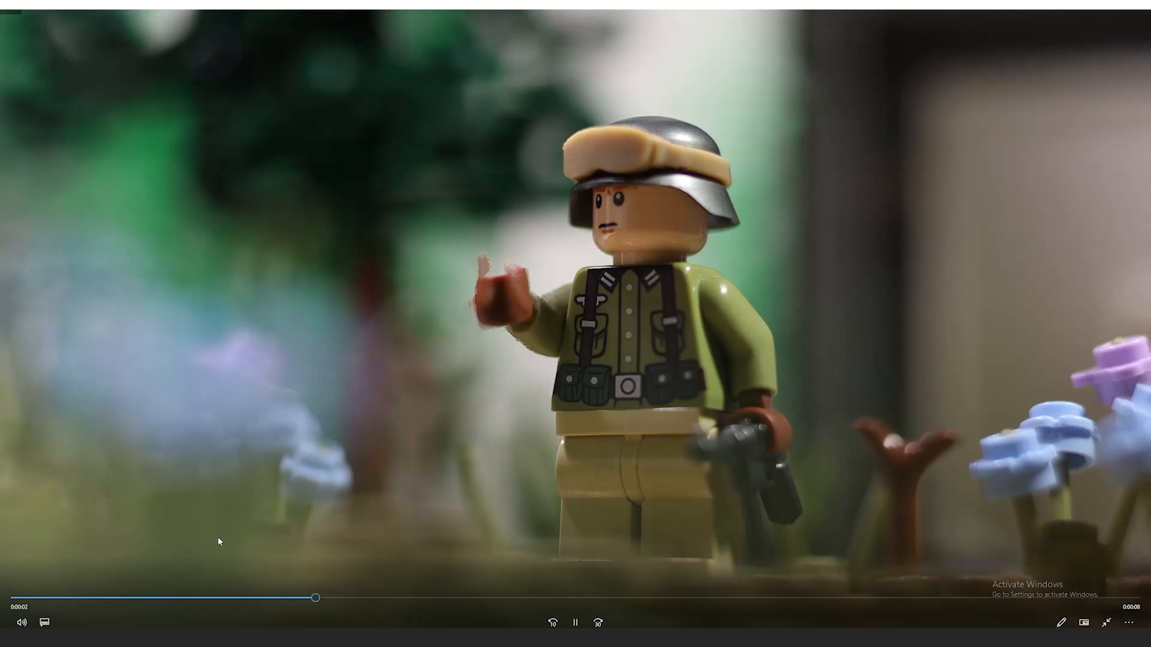